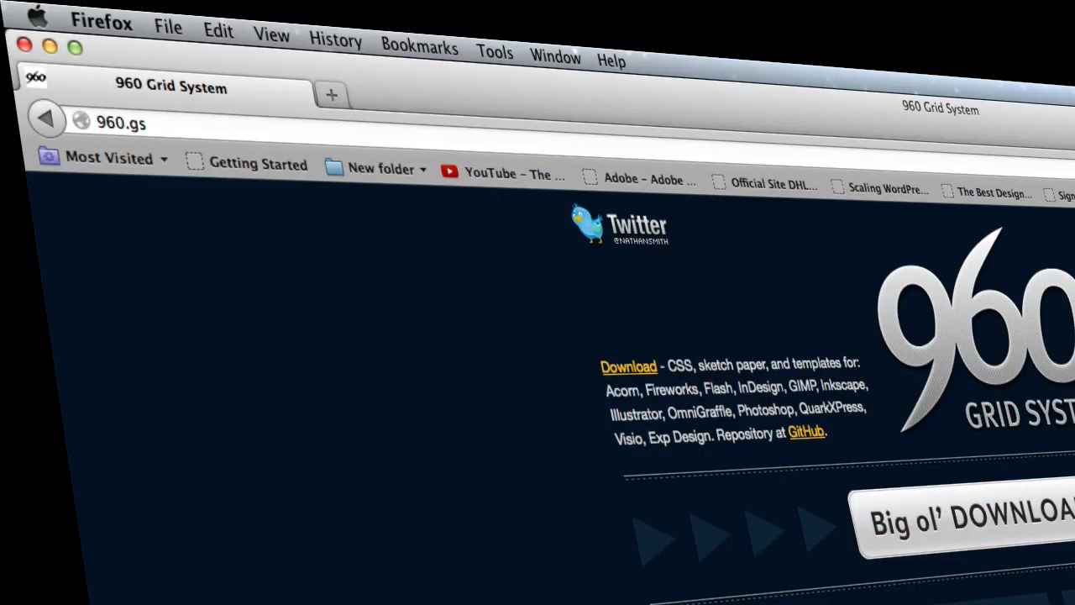
mouse_move(167, 267)
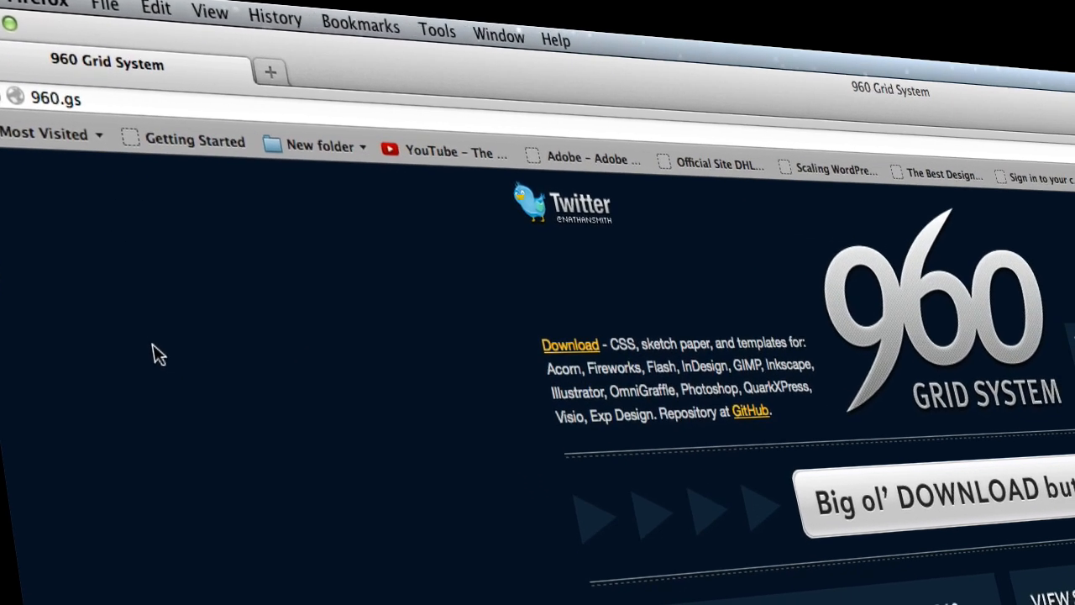
- Scroll to the 960.gs examples and toggle the 16-column grid over the Fedora Project screenshot
scroll(down, 3)
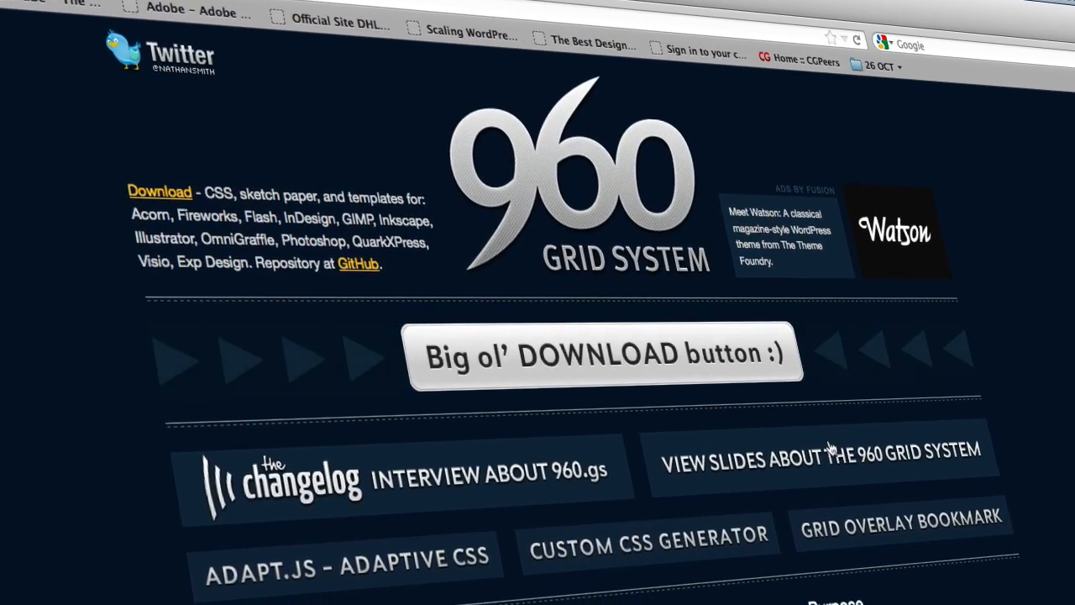
mouse_move(676, 261)
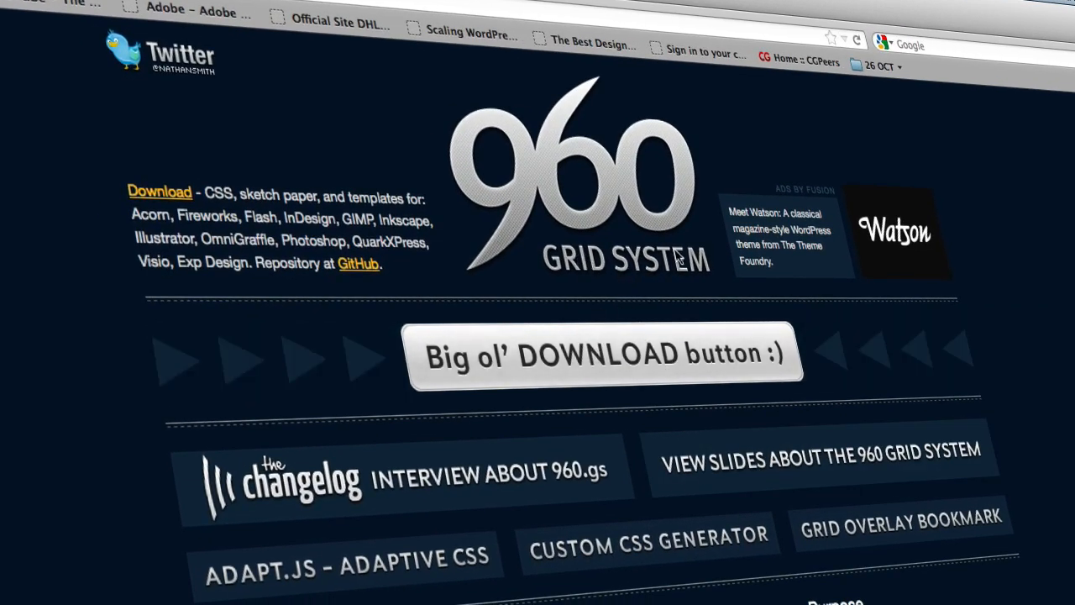
scroll(down, 3)
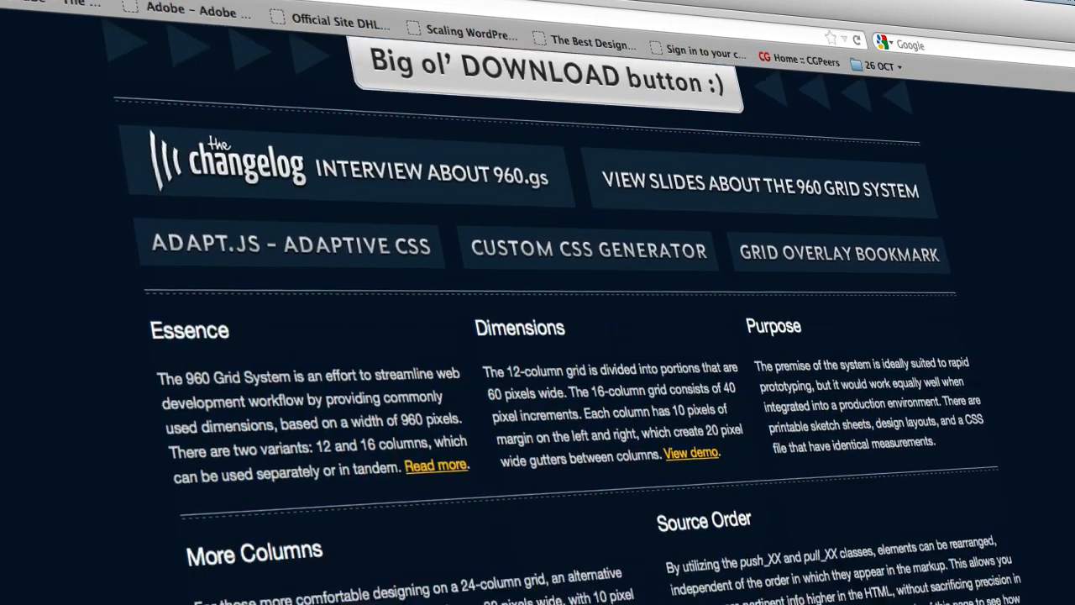
scroll(down, 3)
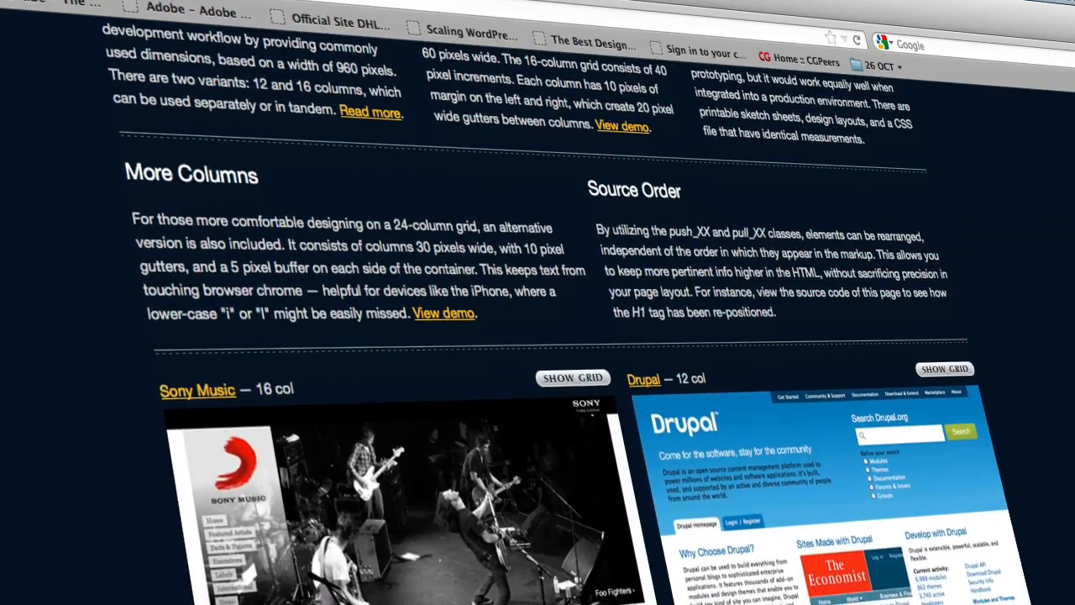
scroll(down, 3)
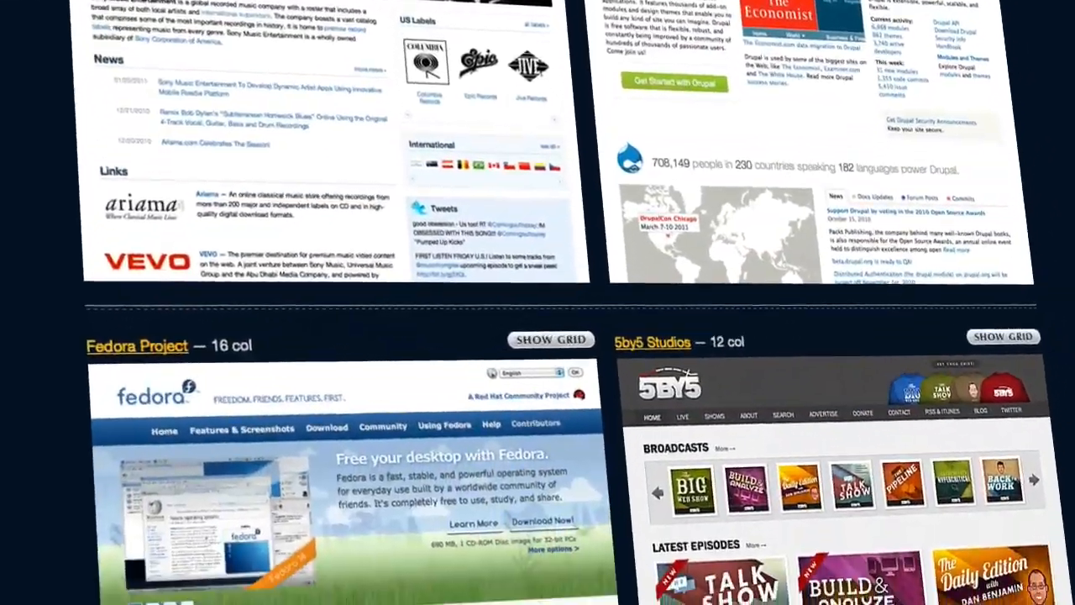
scroll(down, 3)
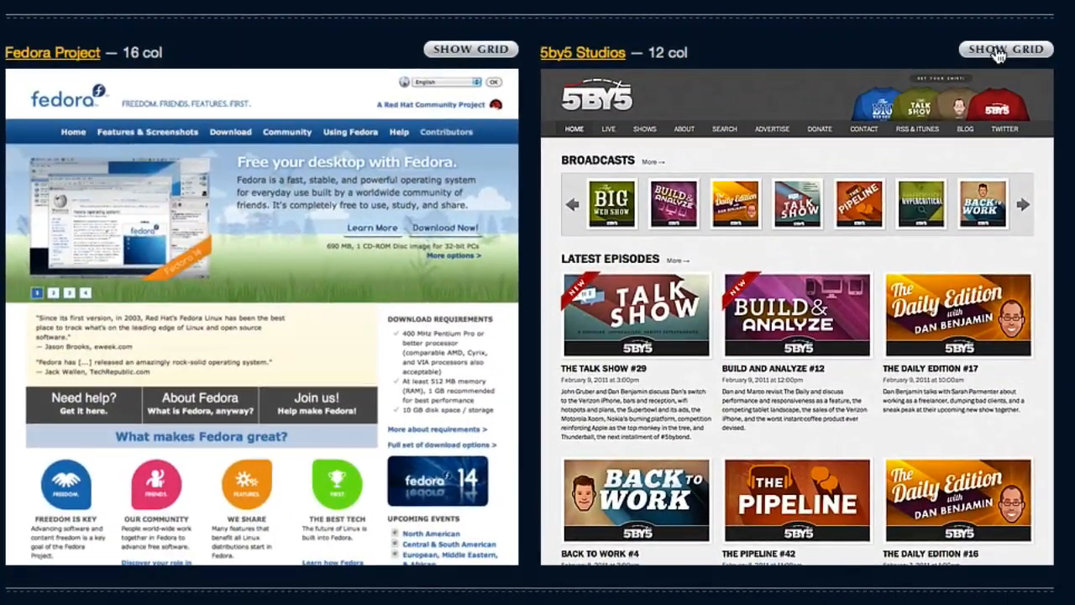
click(1005, 48)
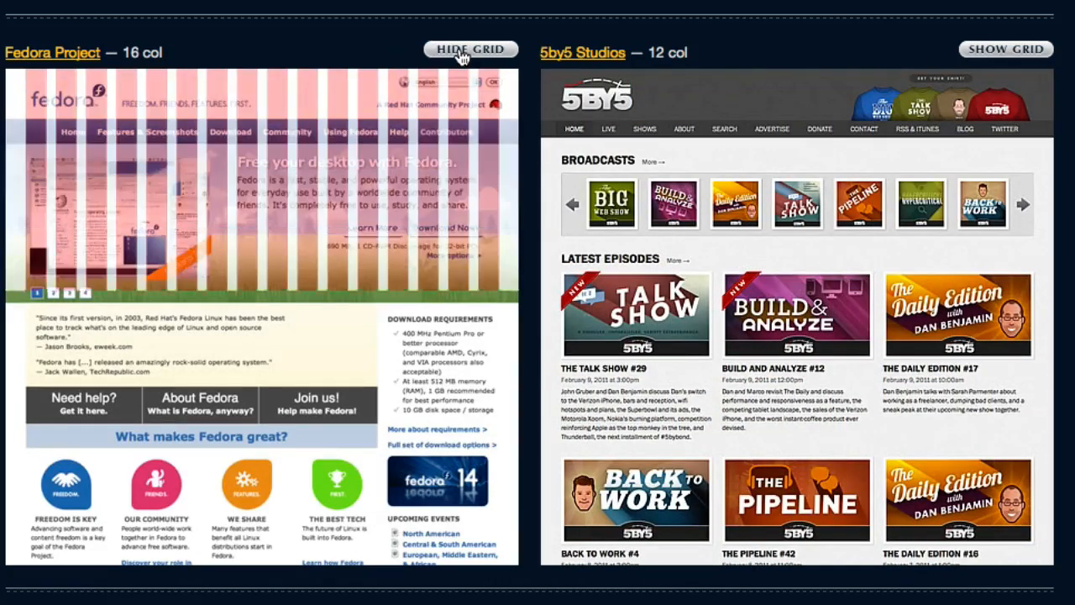
click(470, 49)
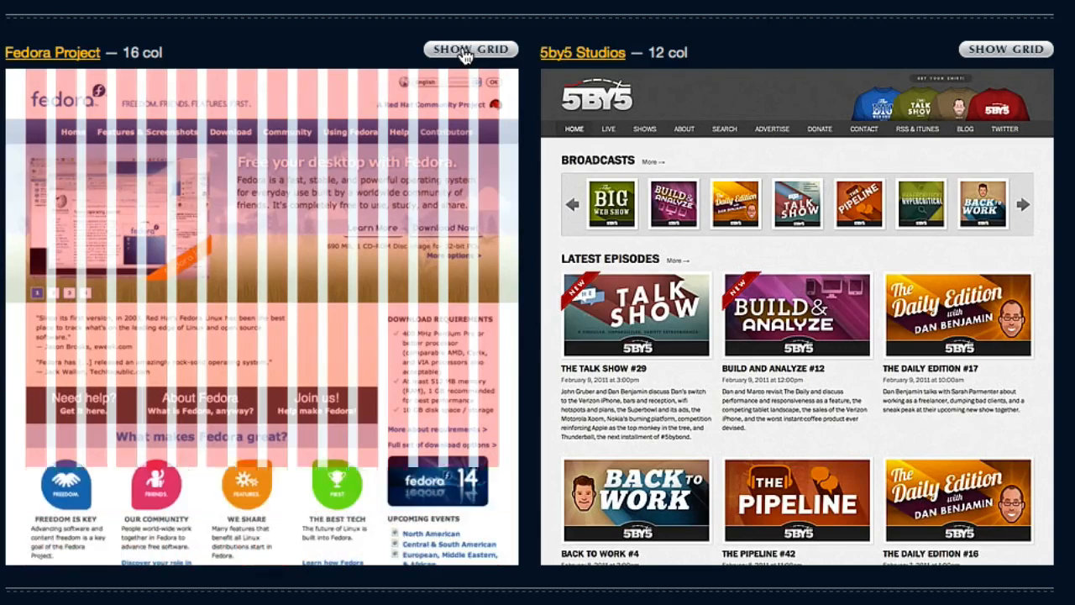
click(470, 50)
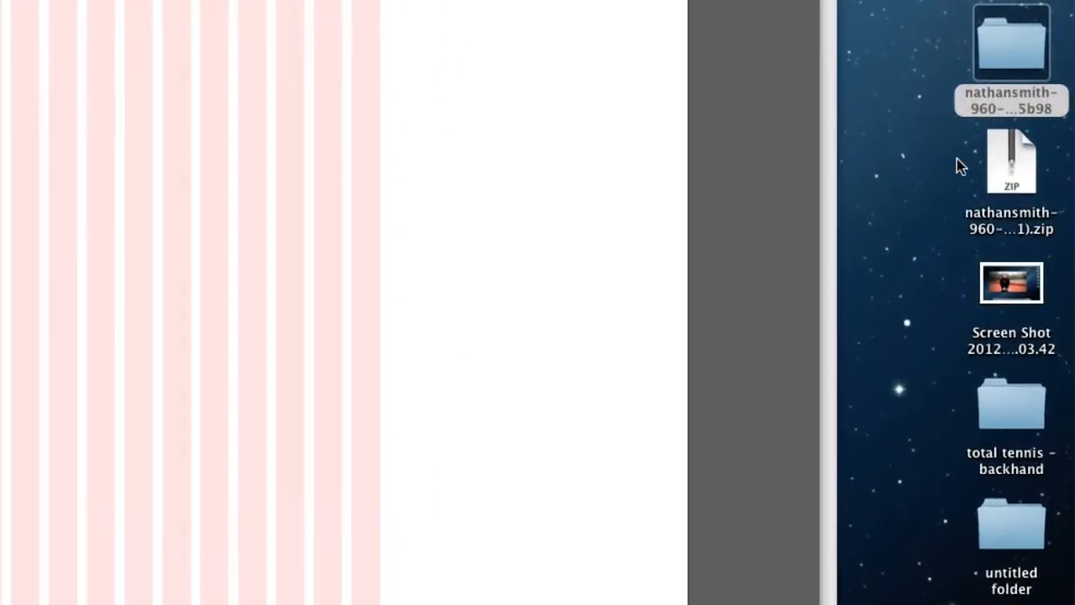
- Browse into nathansmith-960-Grid-System, then templates, then the photoshop folder
click(1011, 42)
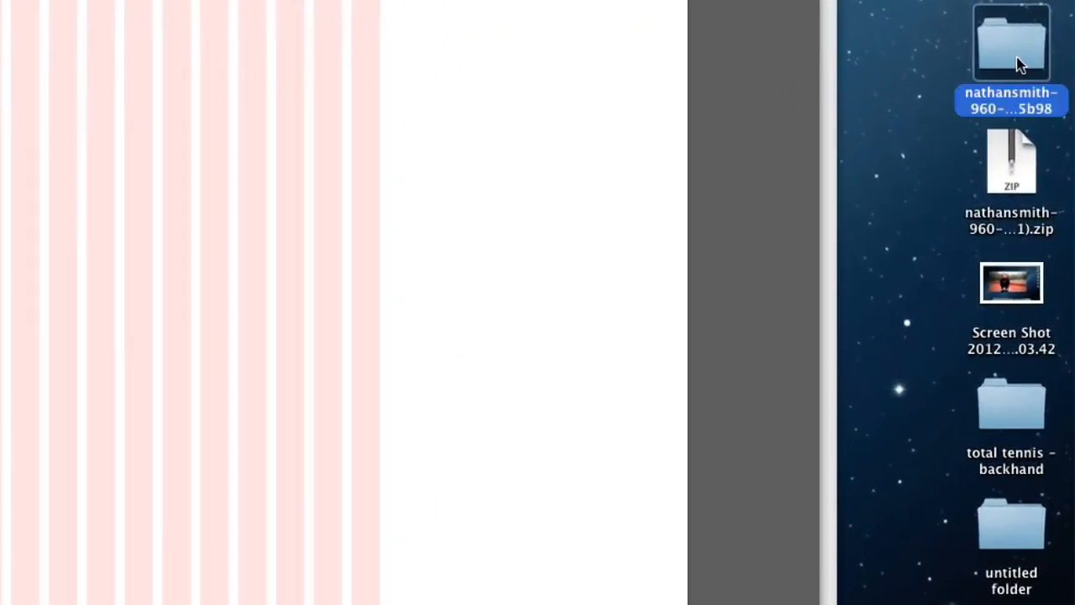
double_click(1011, 46)
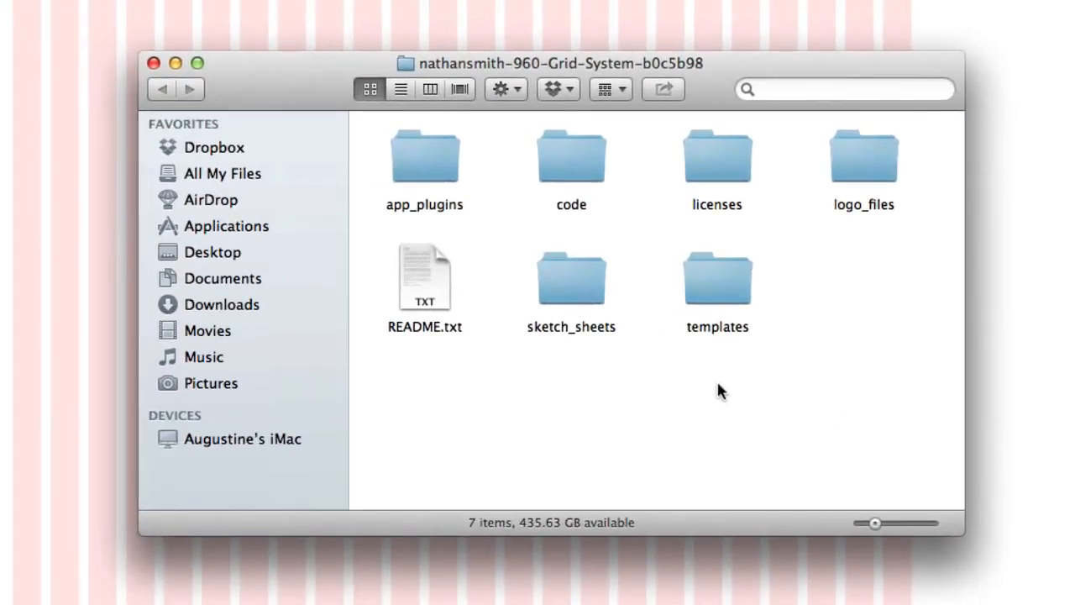
click(718, 286)
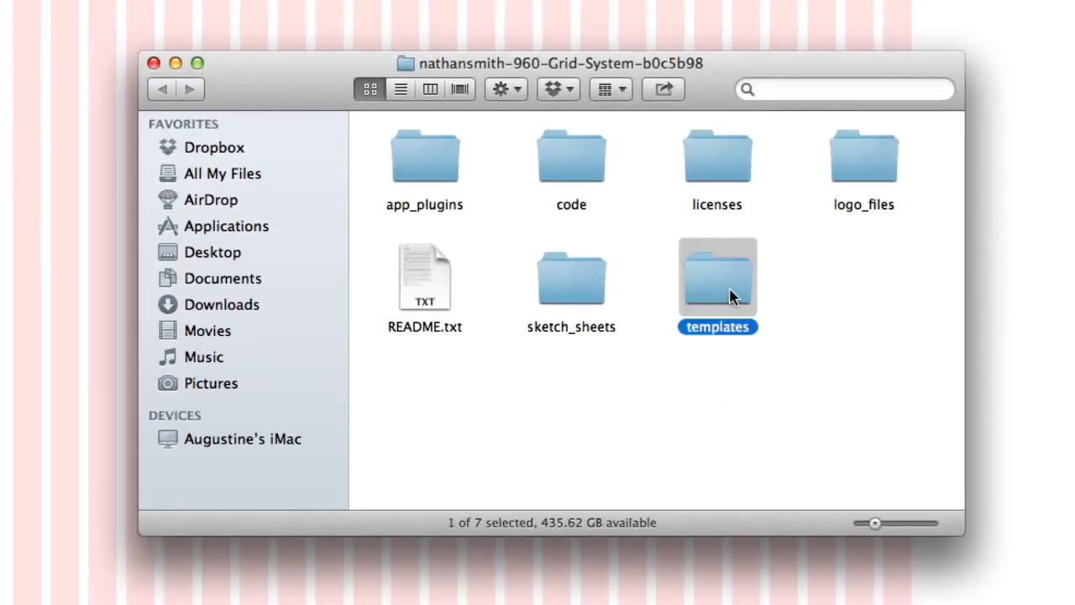
double_click(717, 277)
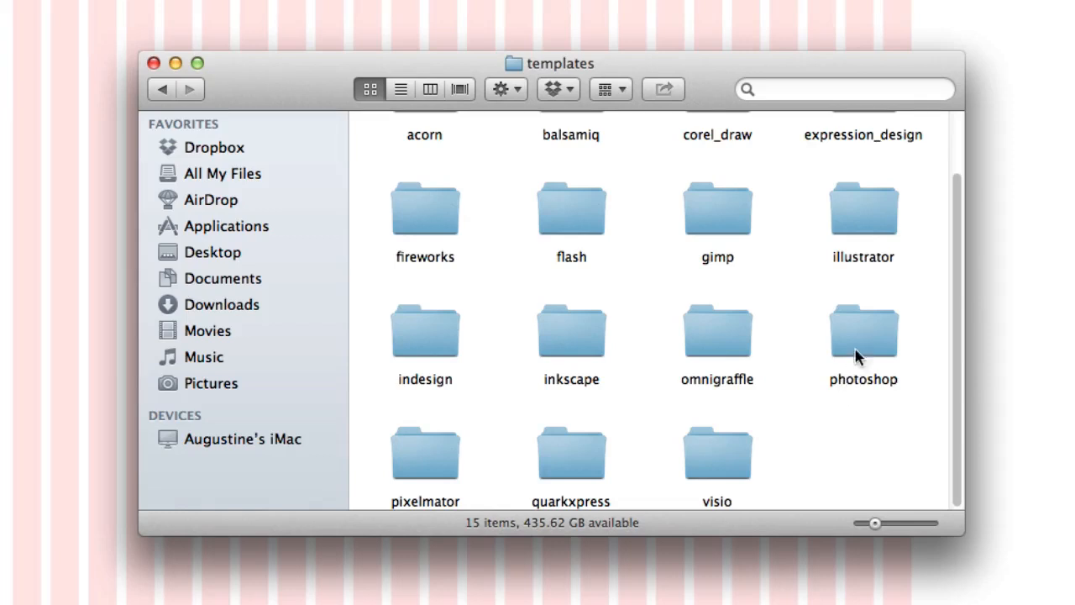
double_click(862, 328)
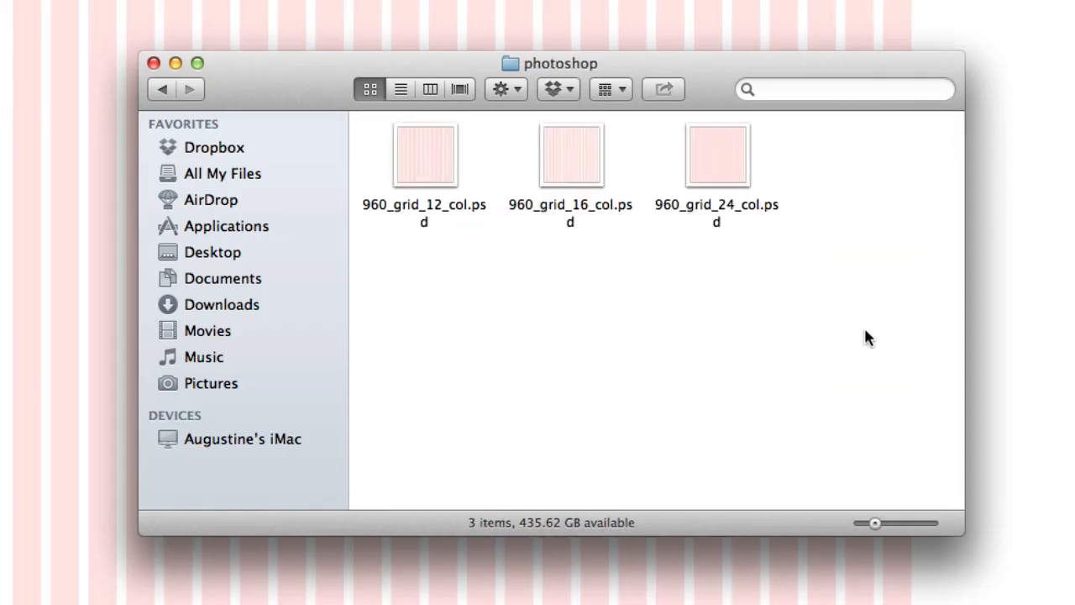
mouse_move(852, 339)
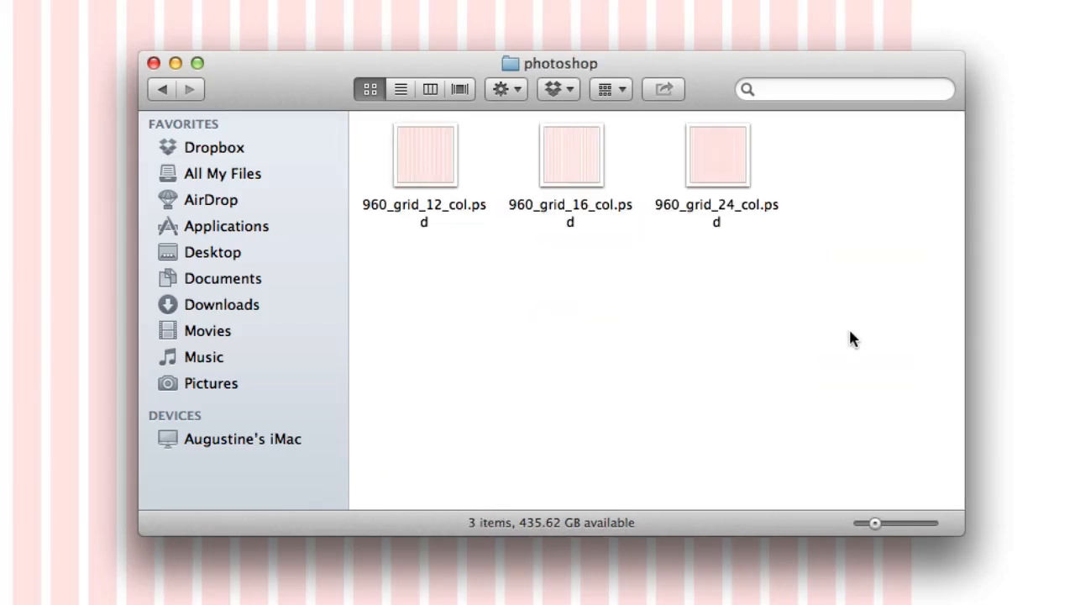
mouse_move(691, 174)
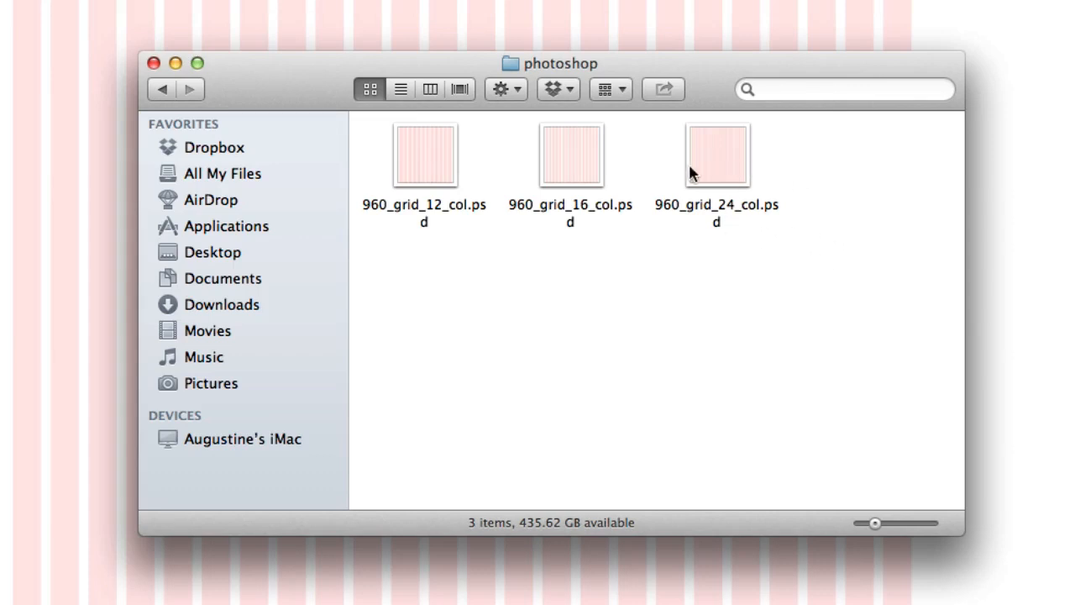
mouse_move(601, 238)
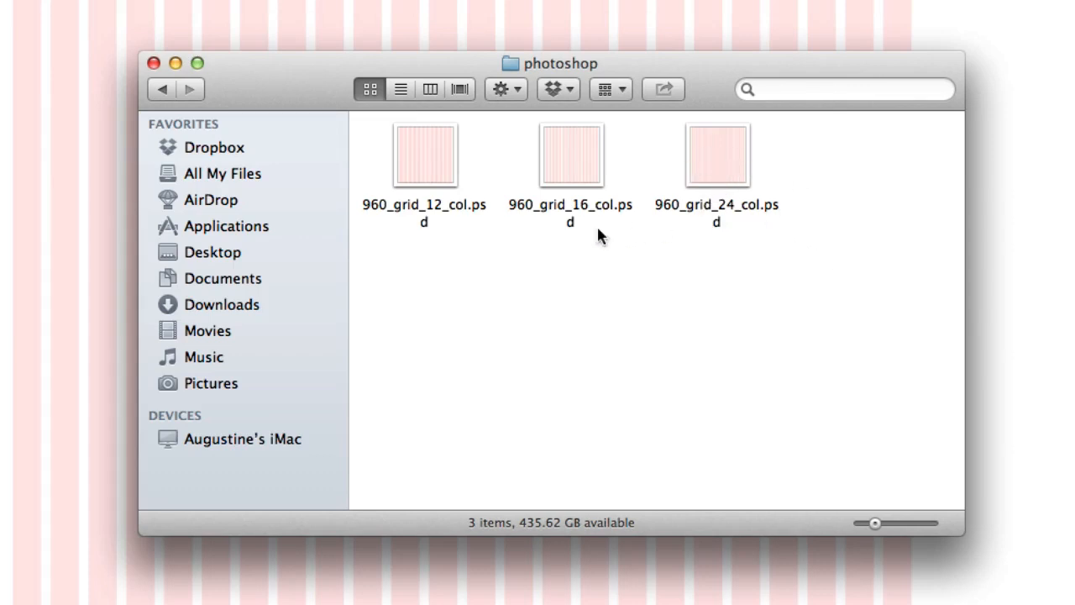
mouse_move(437, 227)
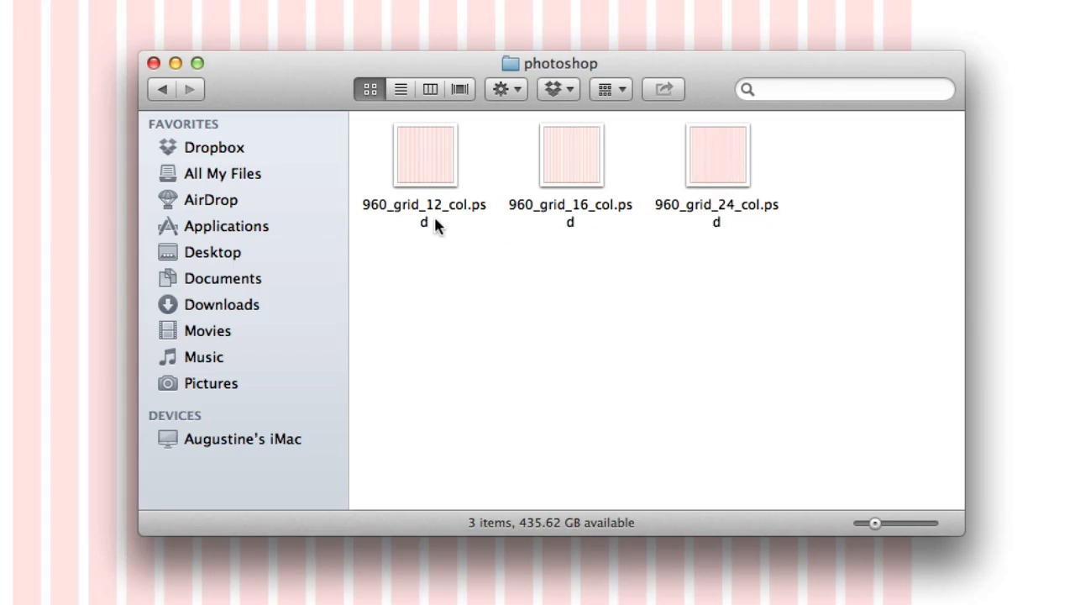
mouse_move(685, 178)
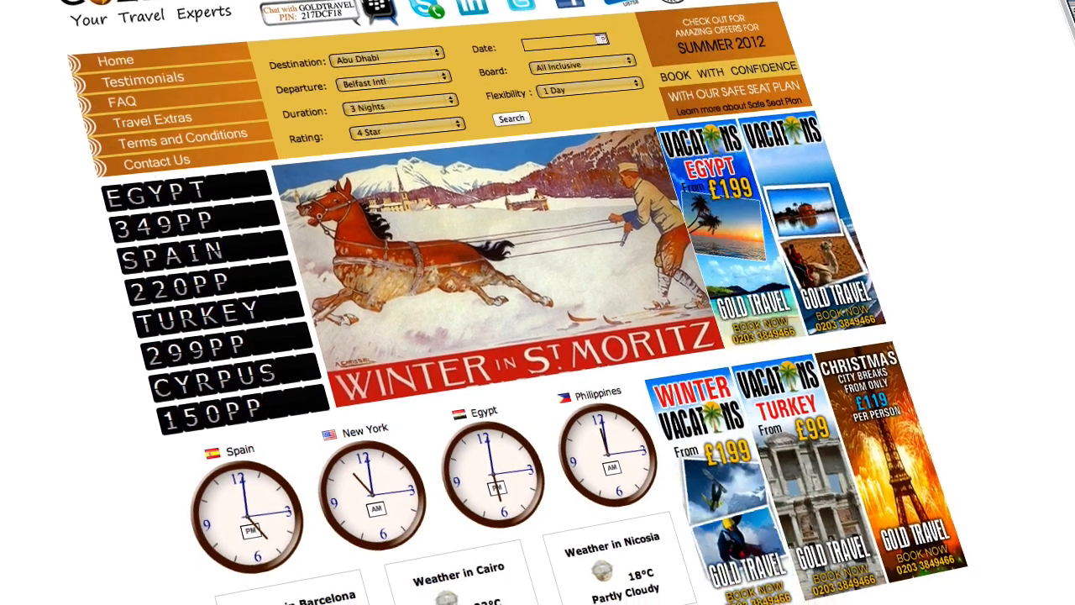
- Scroll through the Gold Travel homepage as a layout reference
scroll(down, 3)
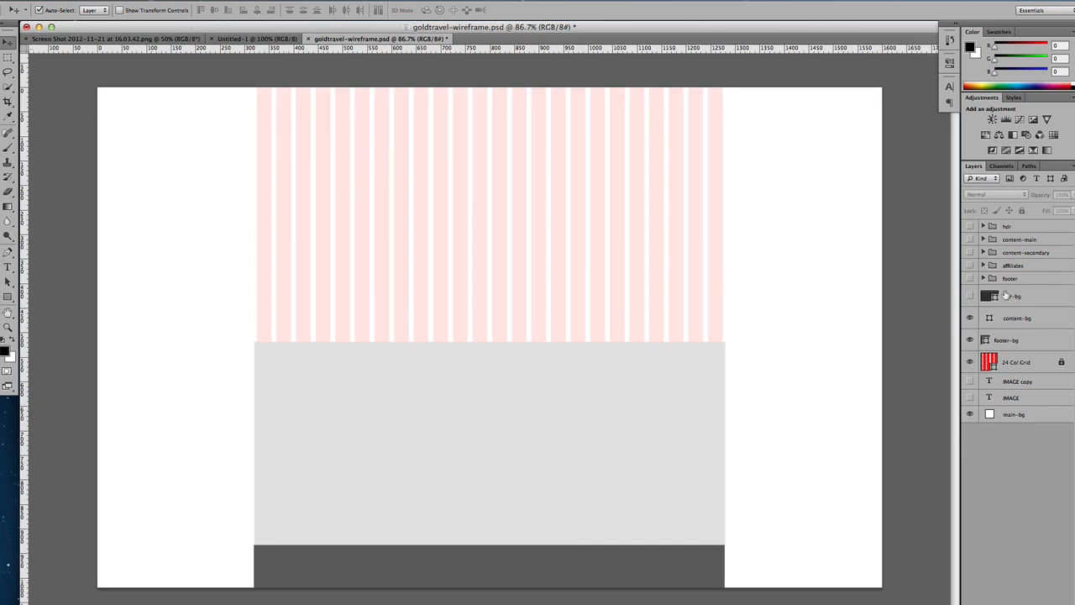
- Make the header background, Affiliations row, and December Deals/Testimonial section visible
click(970, 295)
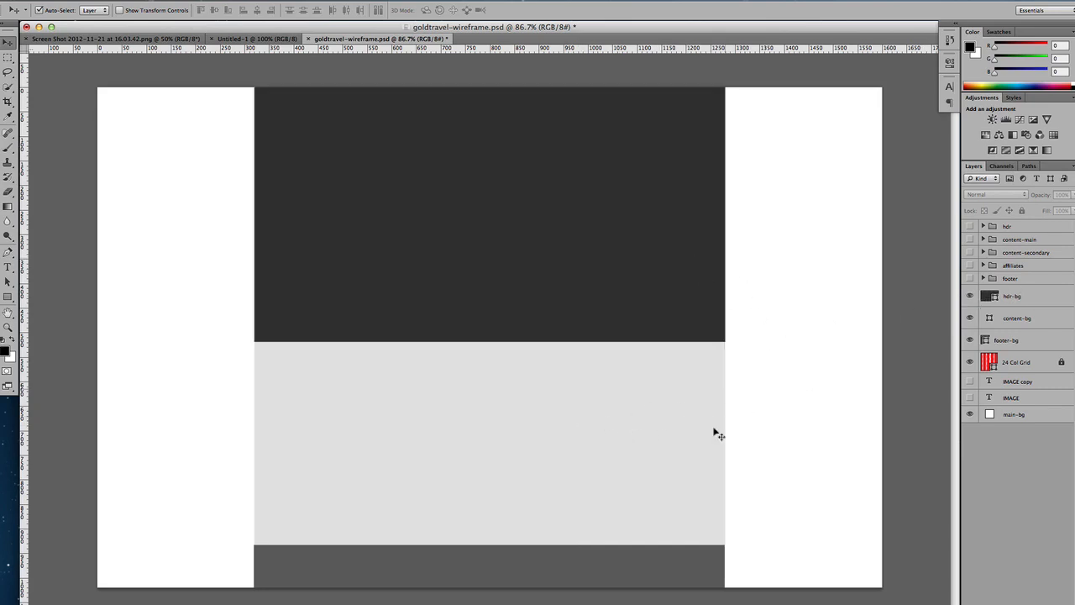
mouse_move(343, 196)
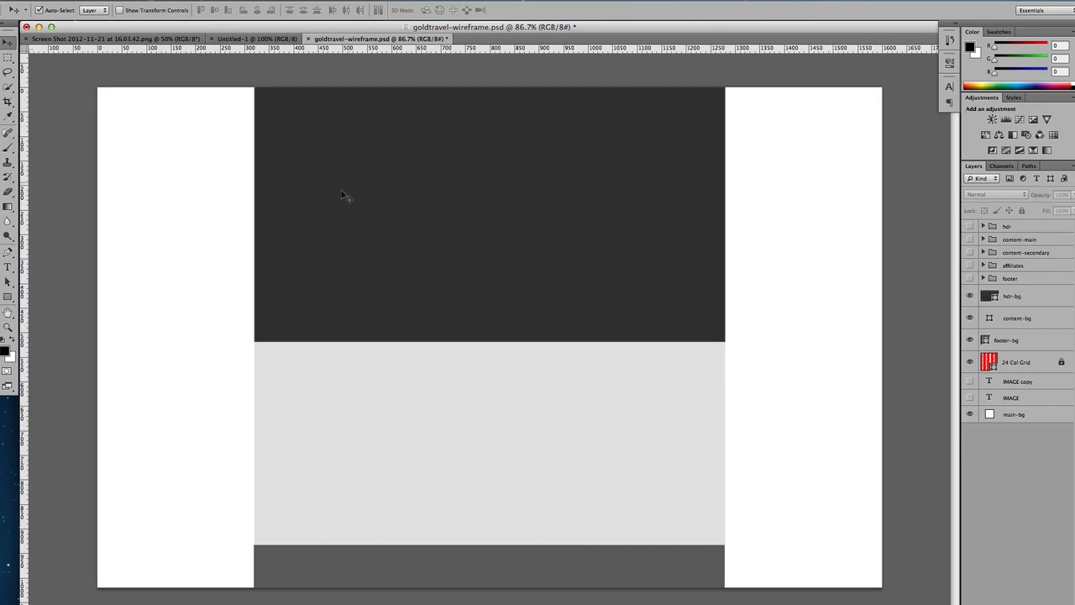
mouse_move(722, 548)
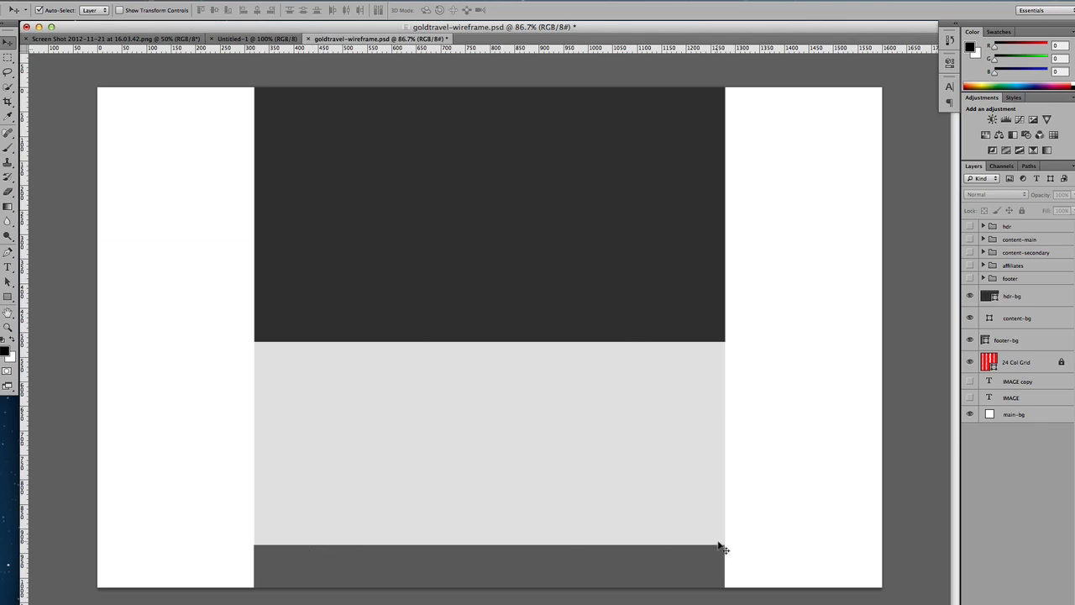
mouse_move(189, 345)
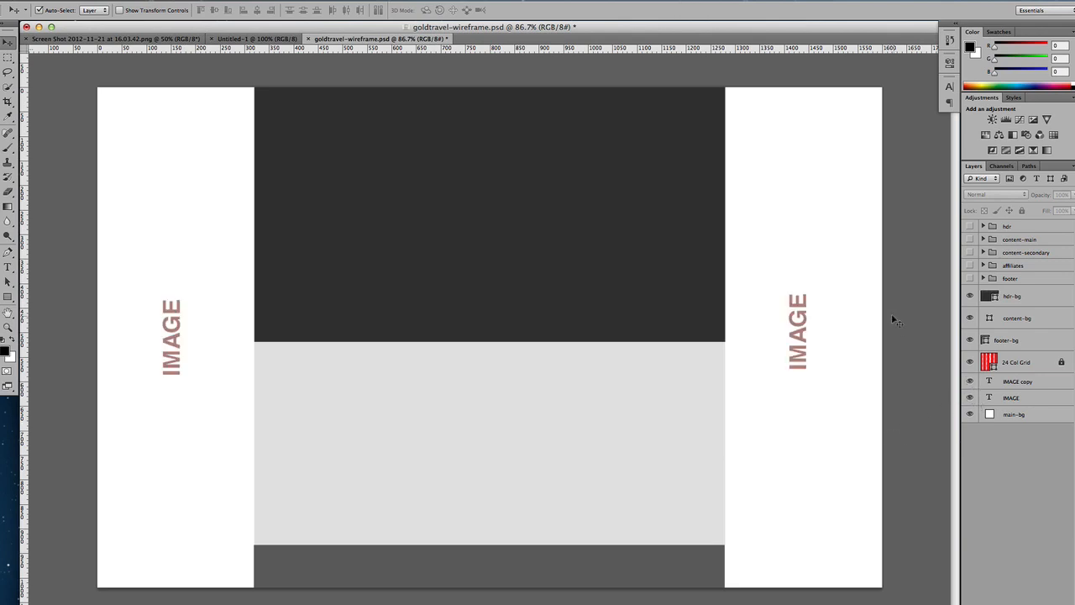
mouse_move(826, 235)
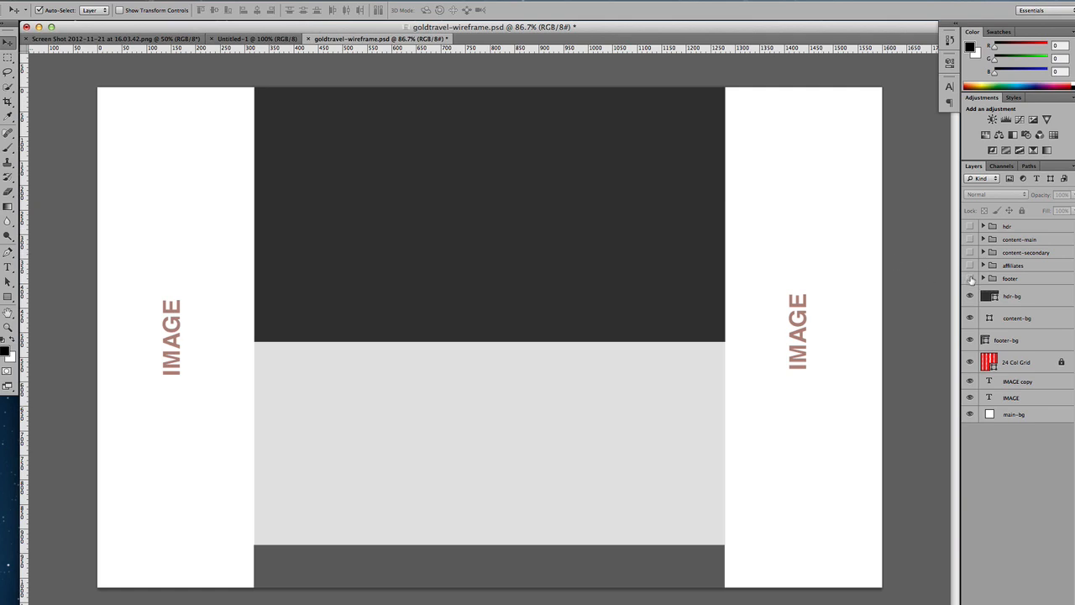
mouse_move(971, 279)
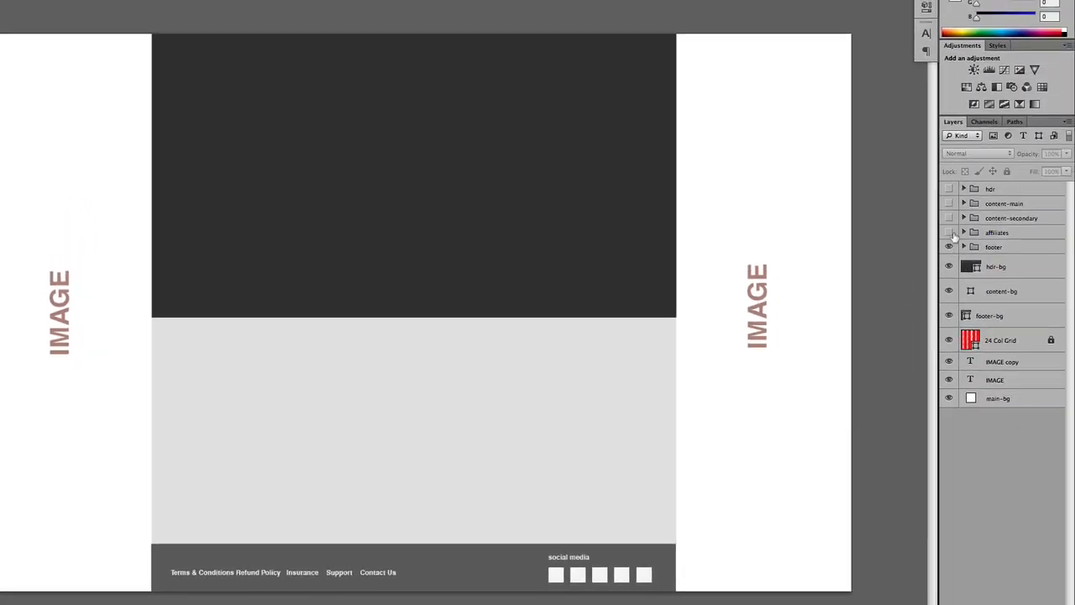
click(949, 232)
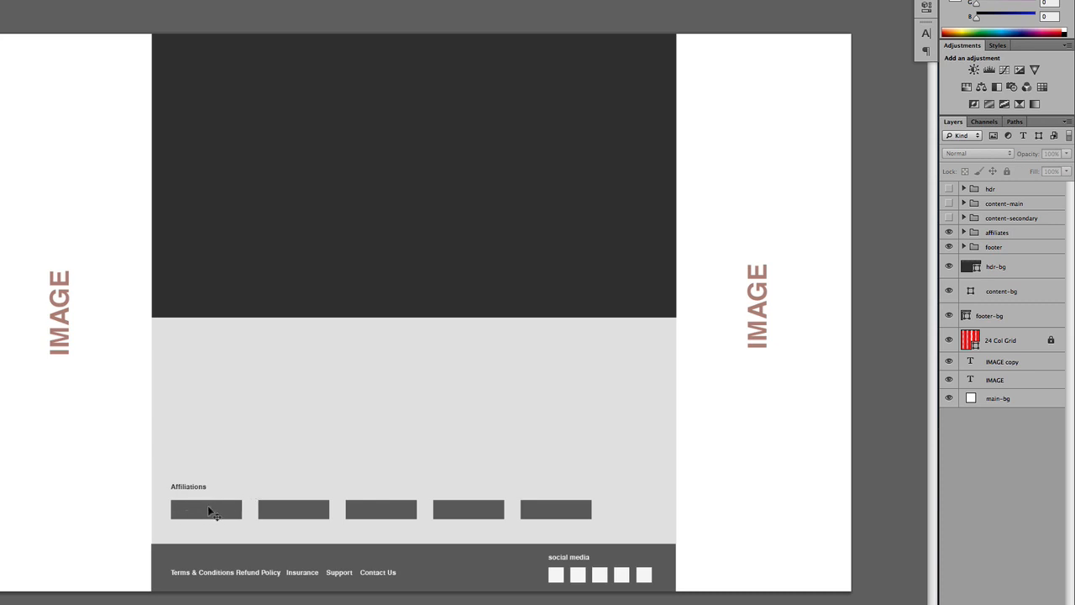
mouse_move(134, 489)
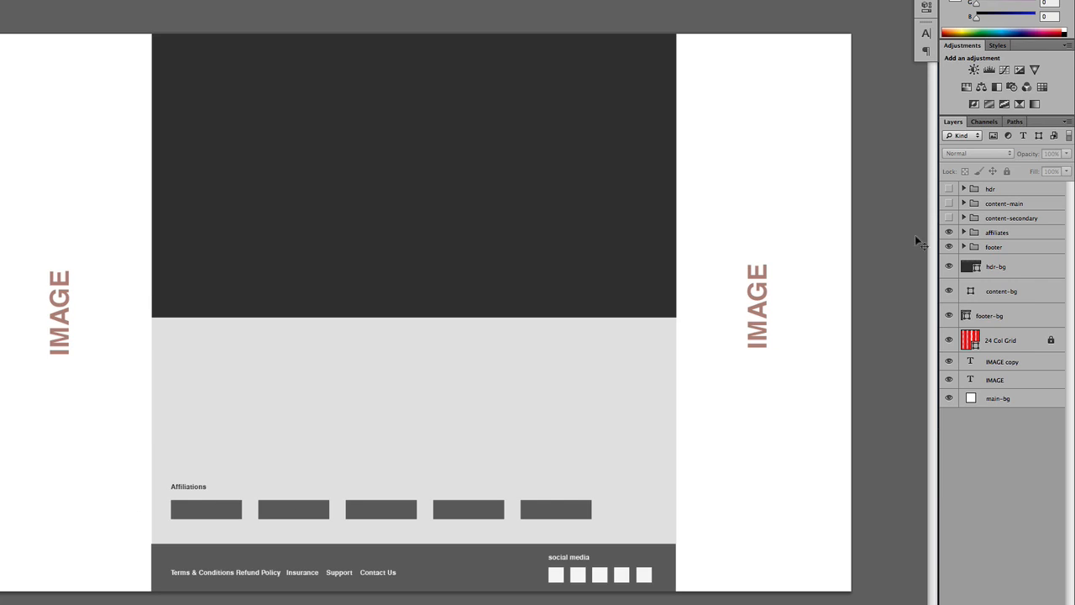
click(949, 217)
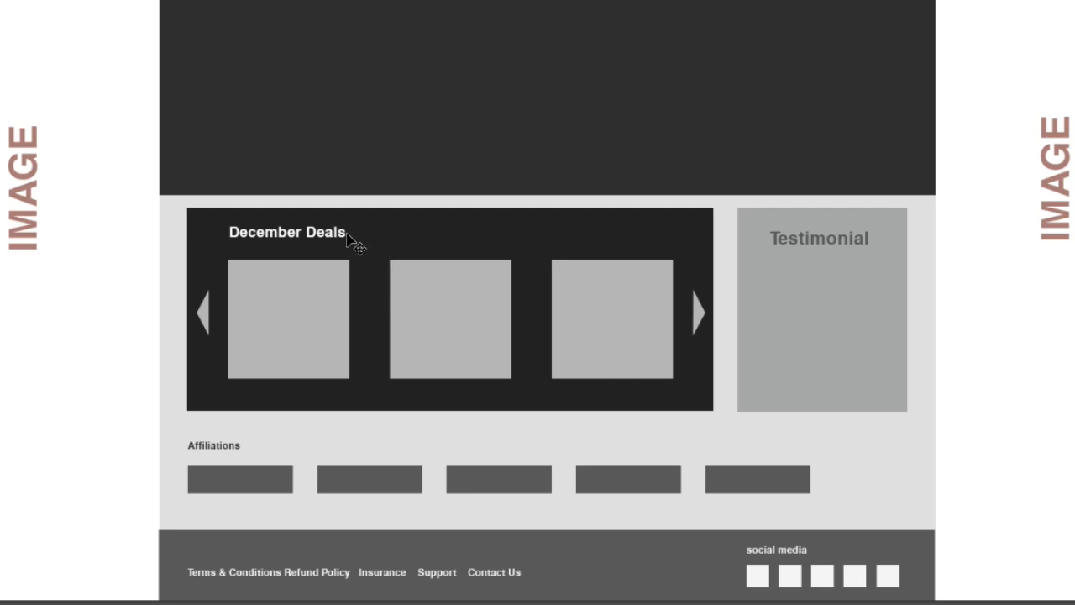
mouse_move(238, 243)
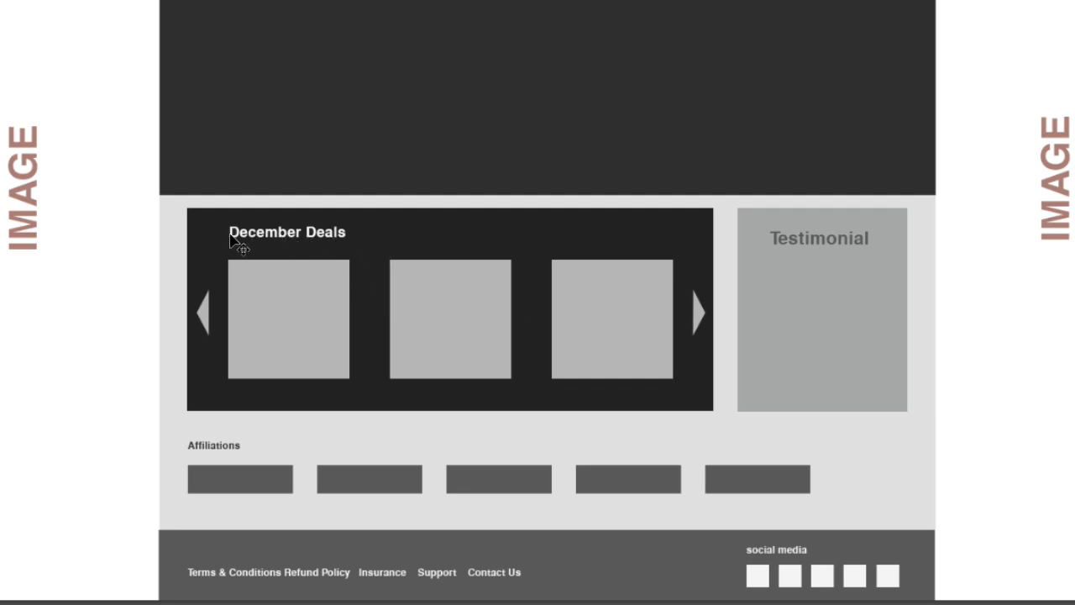
mouse_move(325, 340)
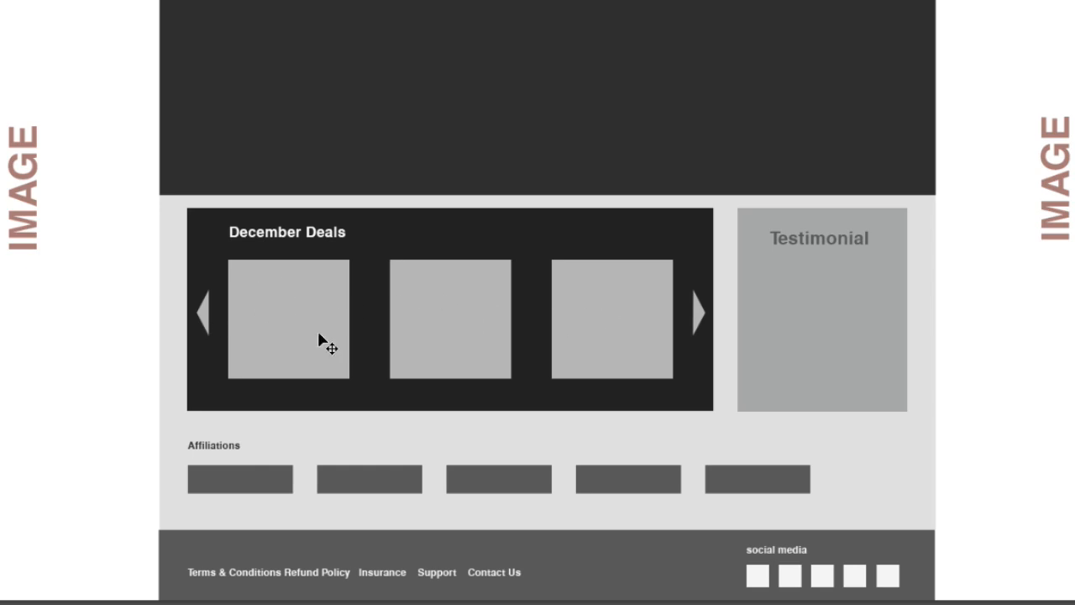
mouse_move(704, 322)
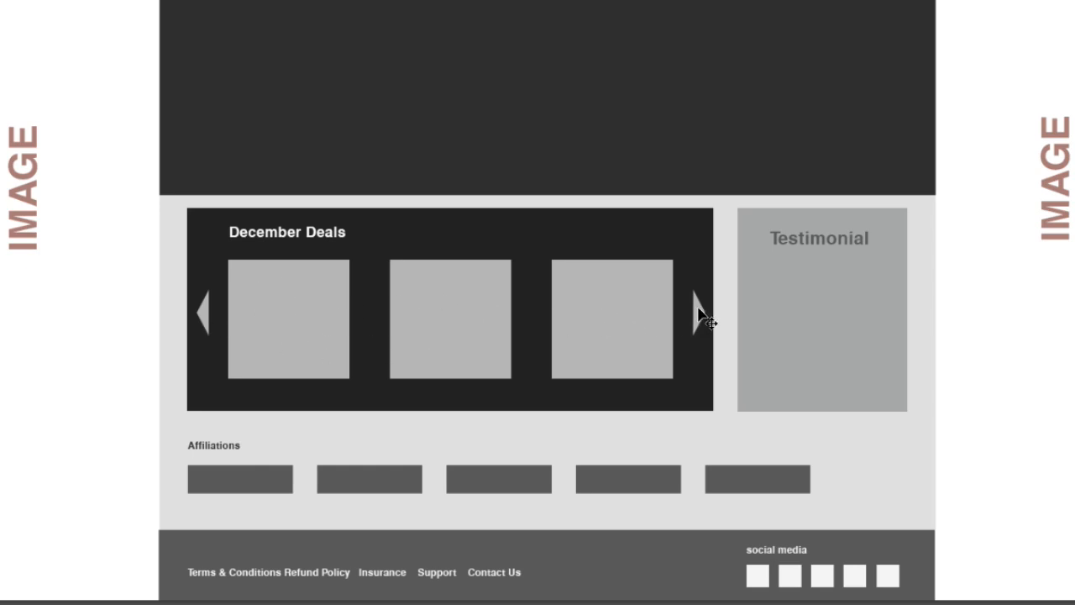
mouse_move(692, 318)
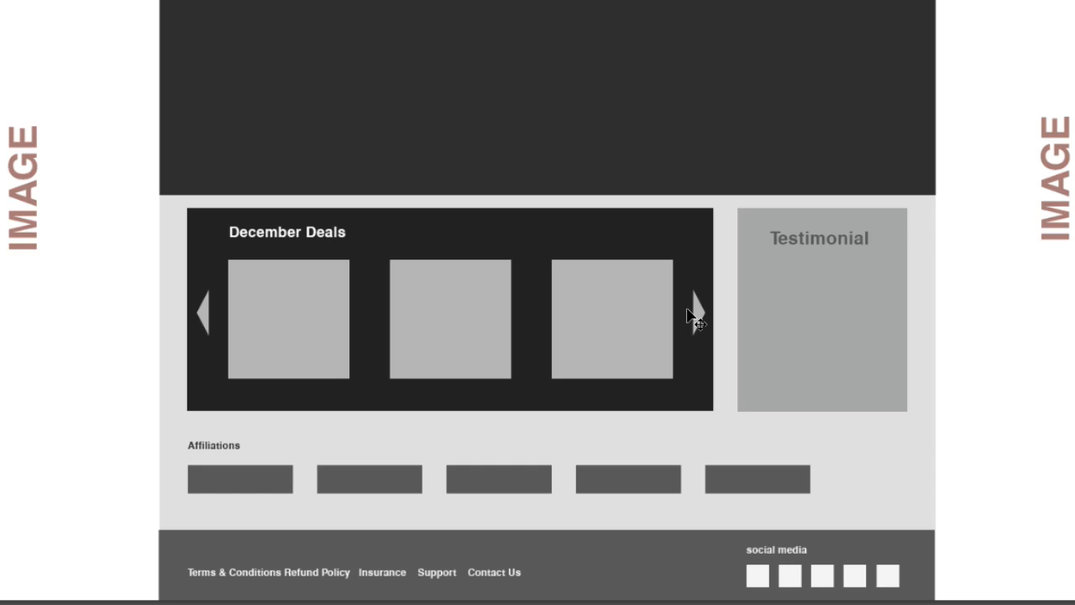
mouse_move(832, 298)
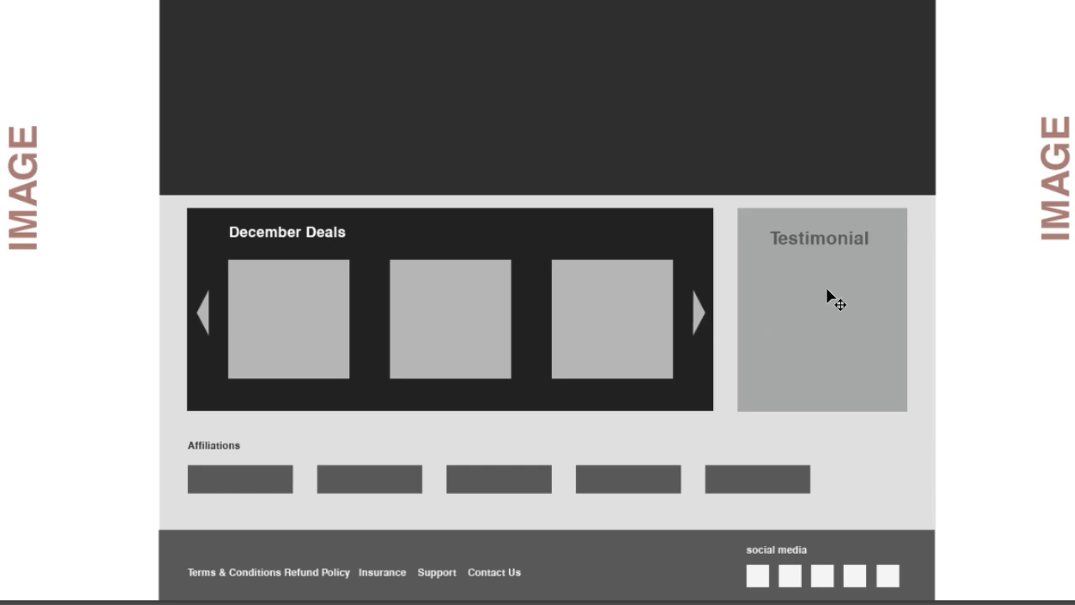
mouse_move(808, 325)
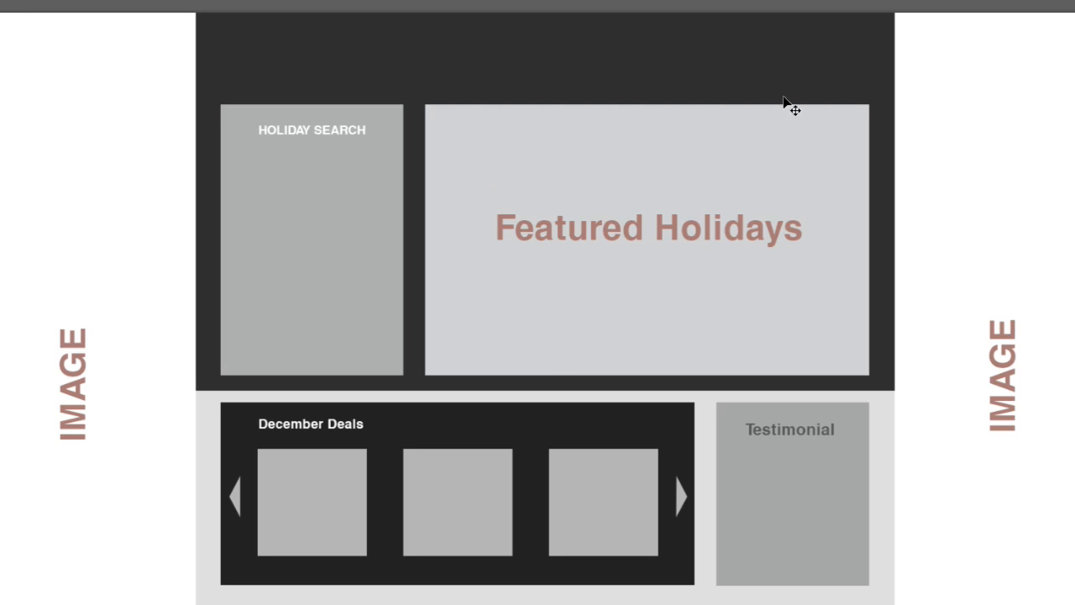
mouse_move(461, 143)
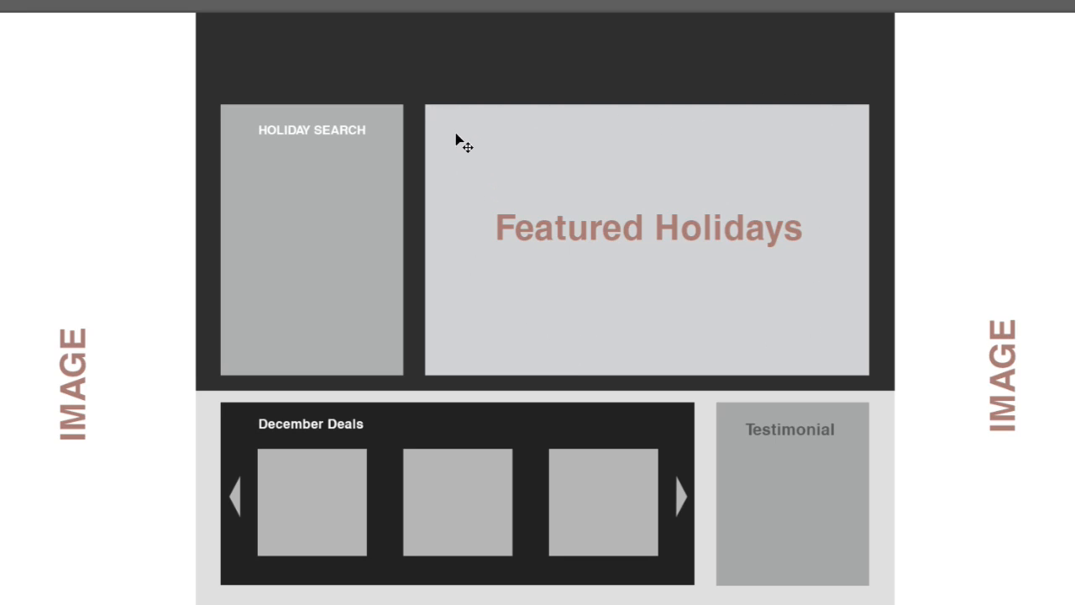
mouse_move(843, 344)
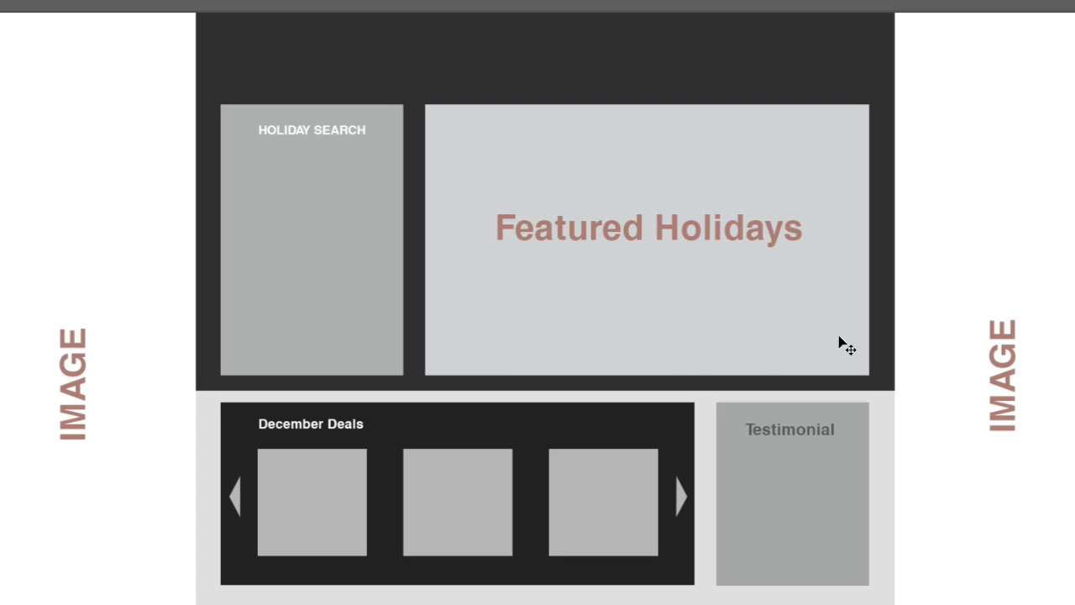
mouse_move(600, 221)
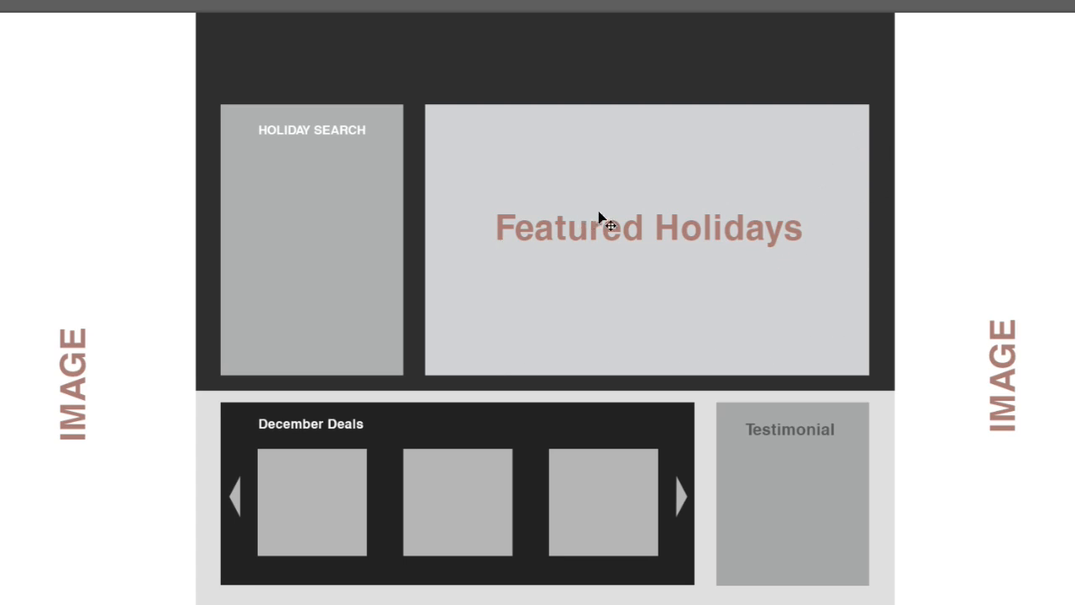
mouse_move(729, 204)
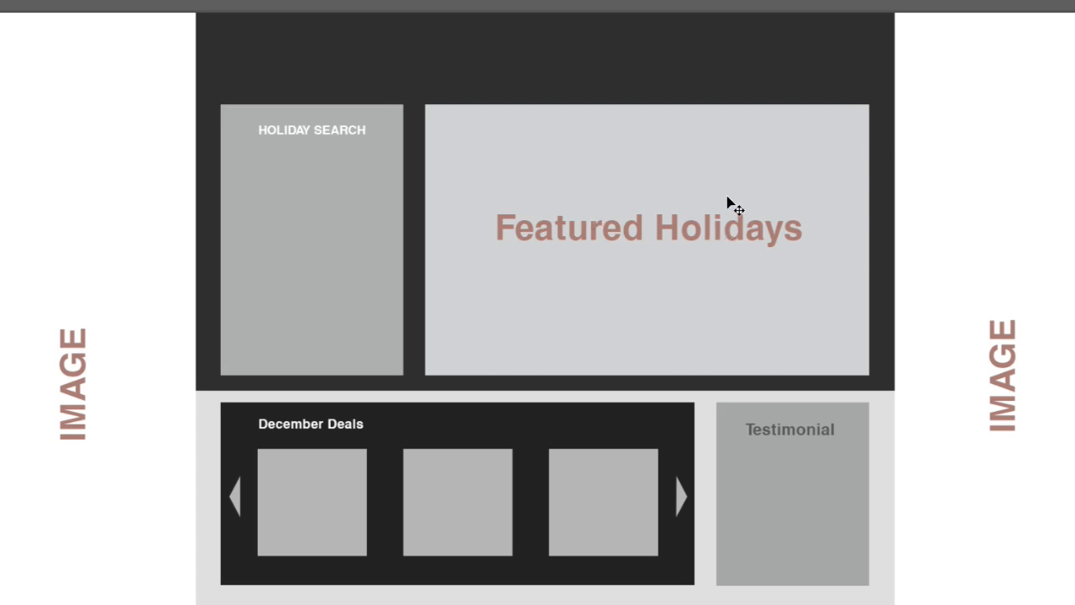
mouse_move(256, 124)
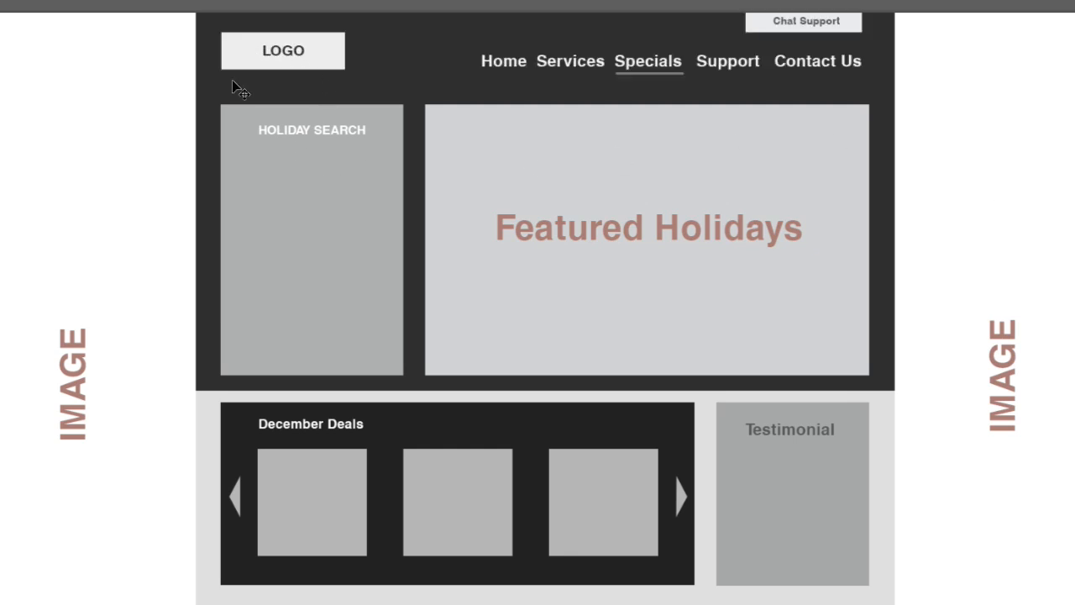
mouse_move(504, 67)
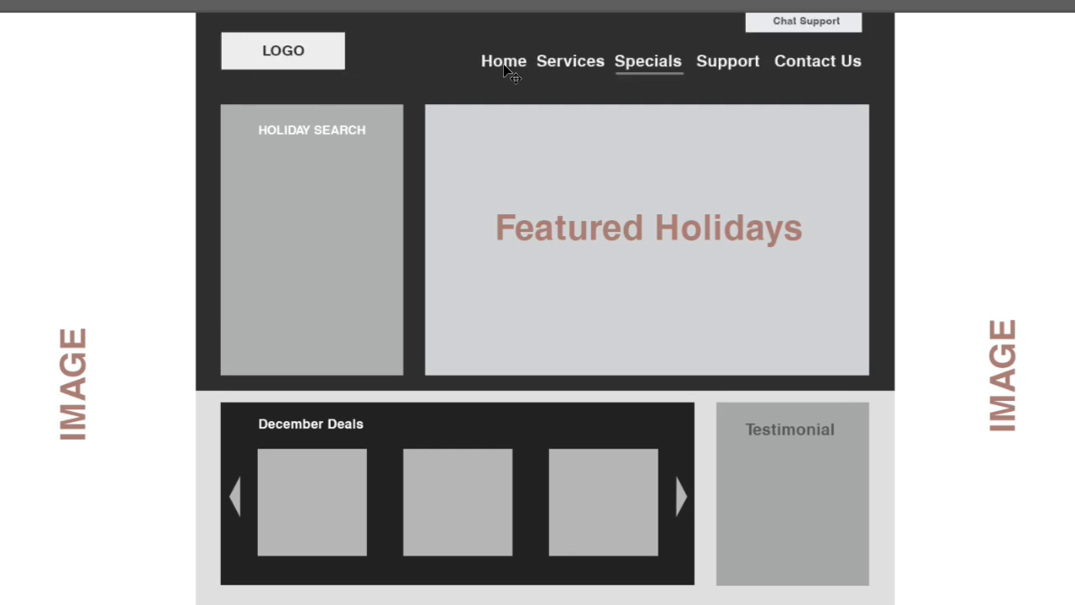
mouse_move(864, 20)
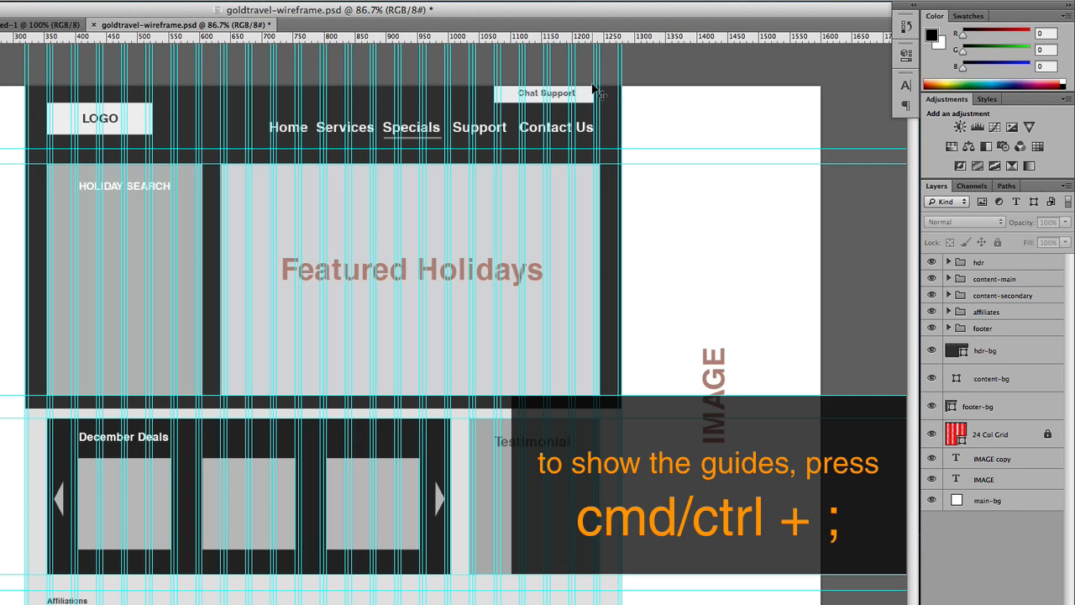
mouse_move(107, 435)
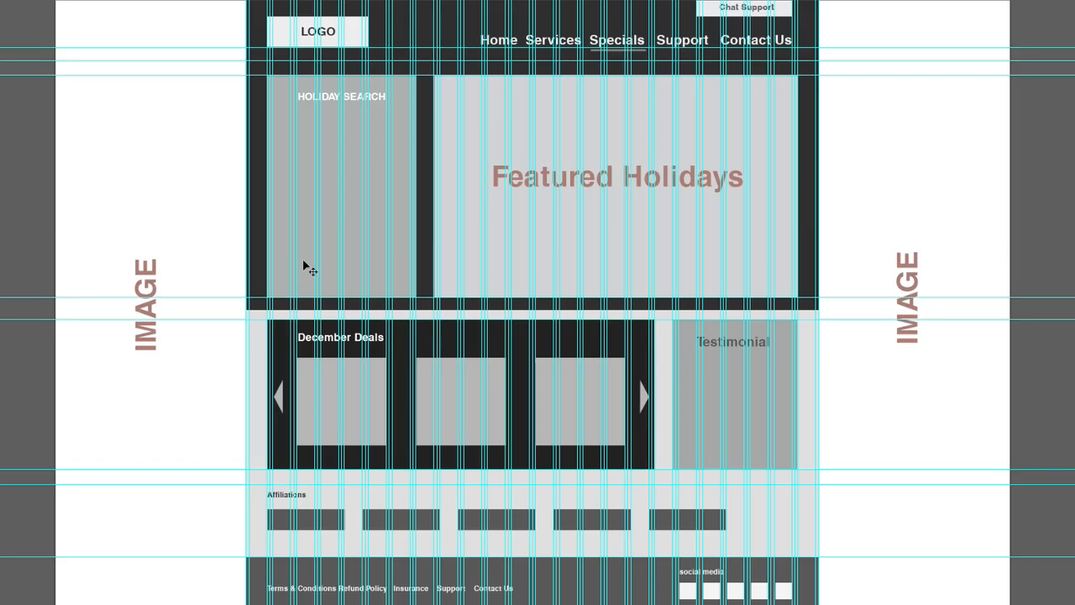
mouse_move(281, 256)
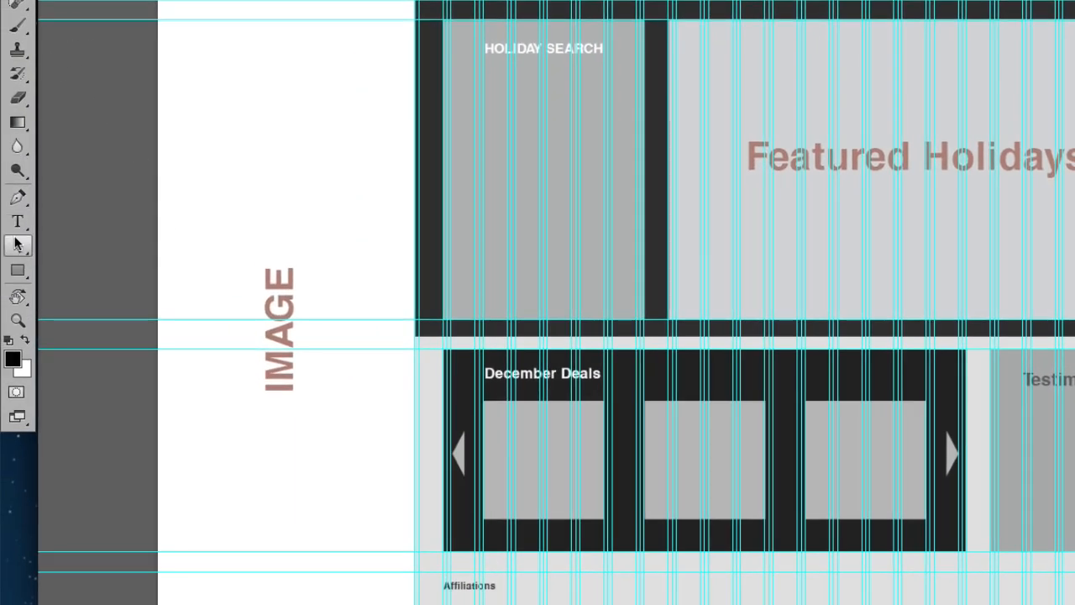
mouse_move(17, 269)
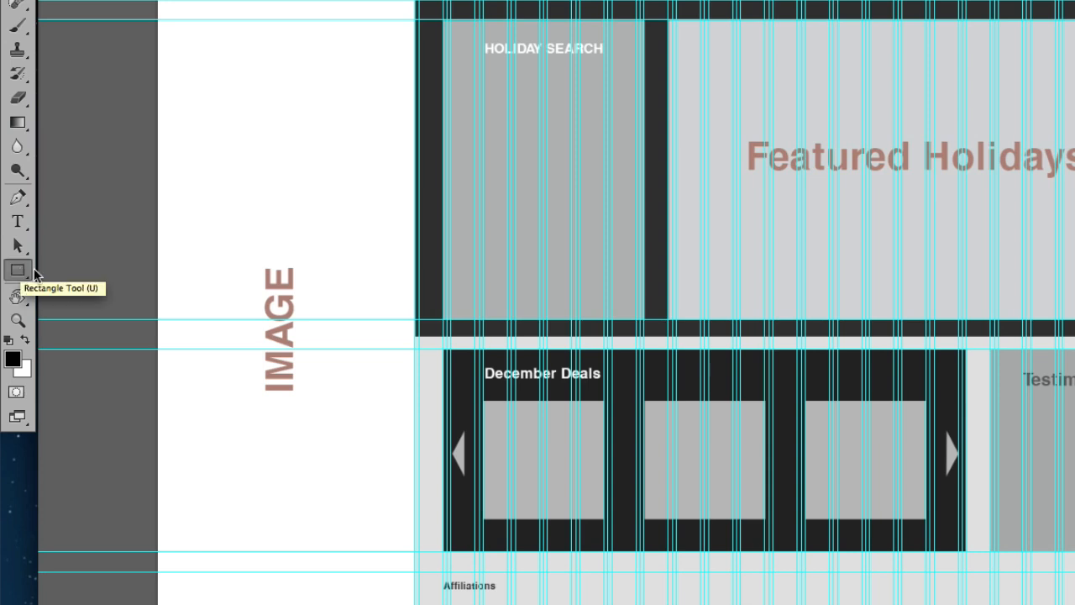
- Draw a wide, shallow rectangle, about 190 by 38 px, under HOLIDAY SEARCH
drag(451, 89, 536, 132)
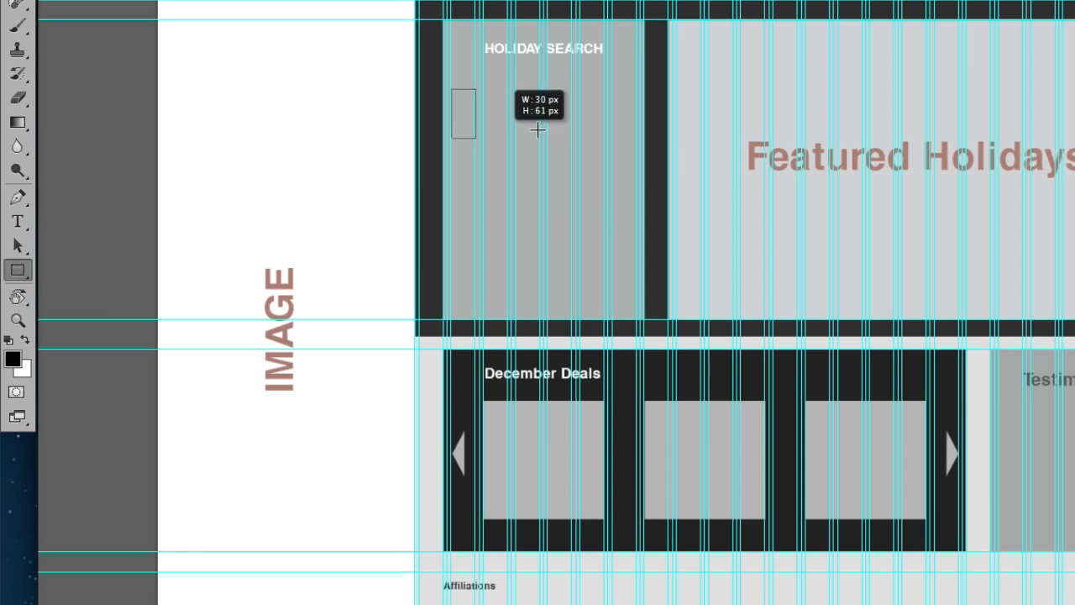
drag(463, 114, 603, 117)
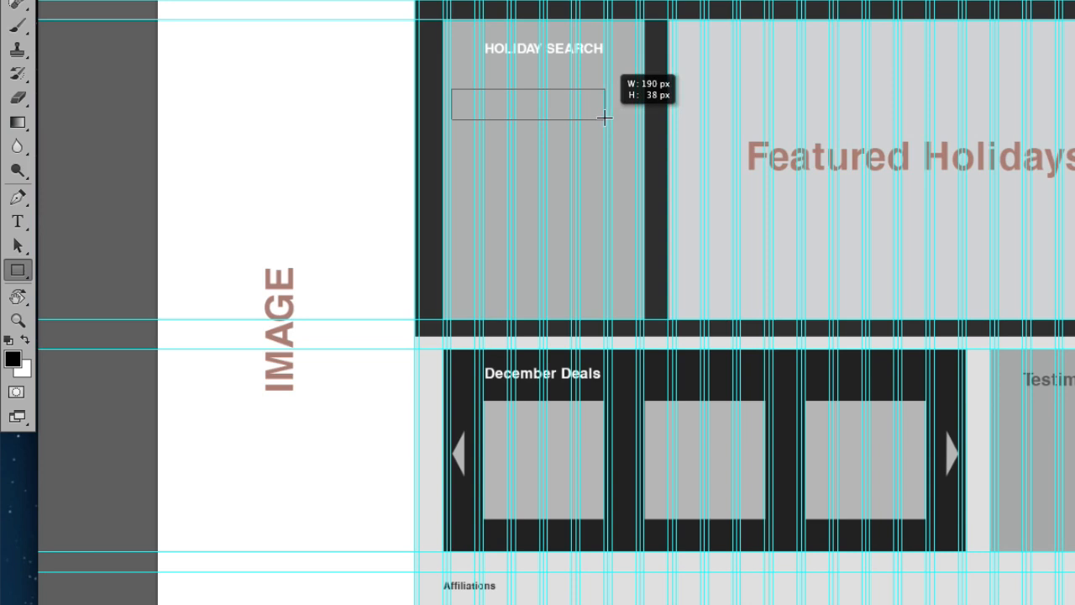
drag(603, 118, 603, 121)
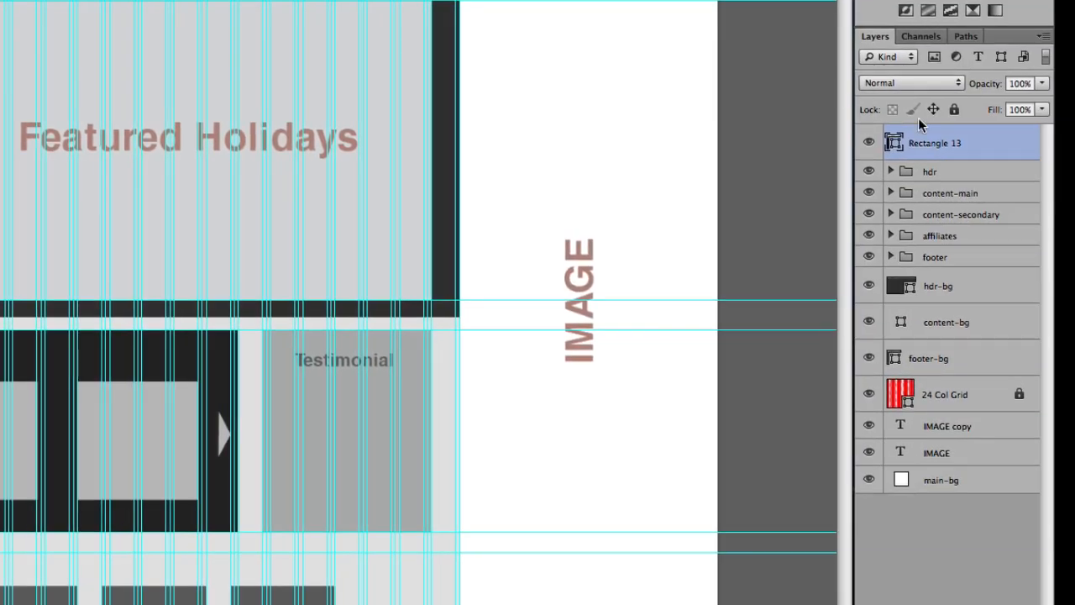
- Fill Rectangle 13 with the near-white colour #fdfafa
double_click(900, 143)
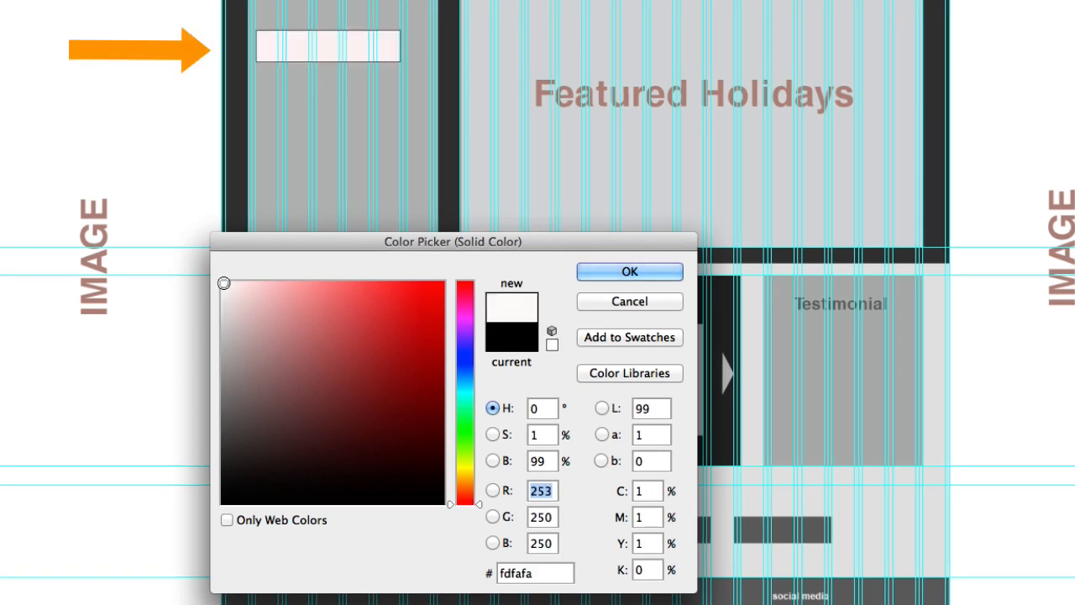
click(628, 271)
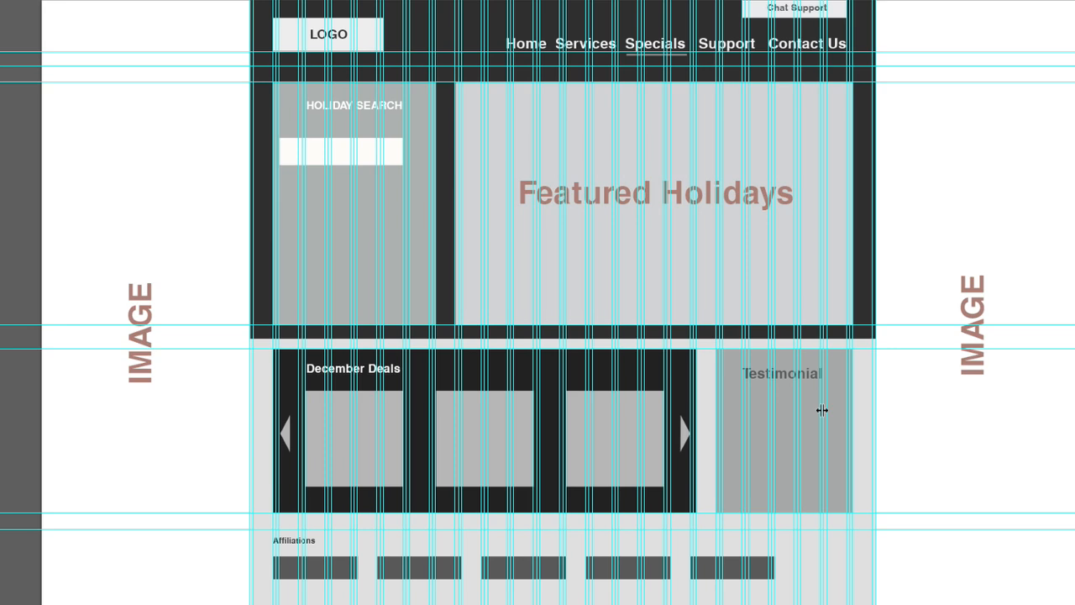
scroll(down, 3)
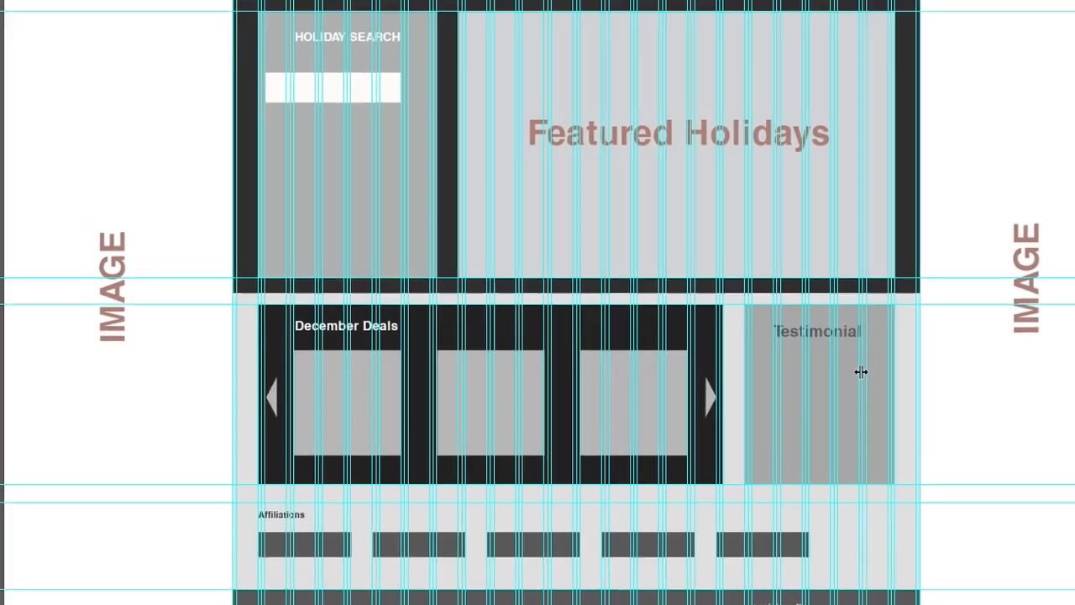
scroll(up, 3)
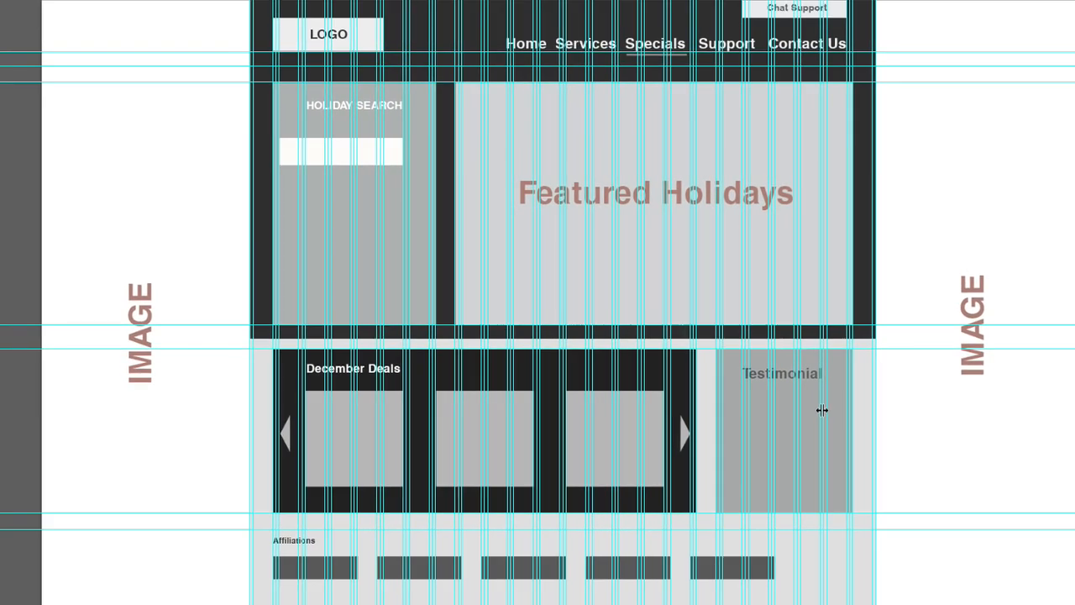